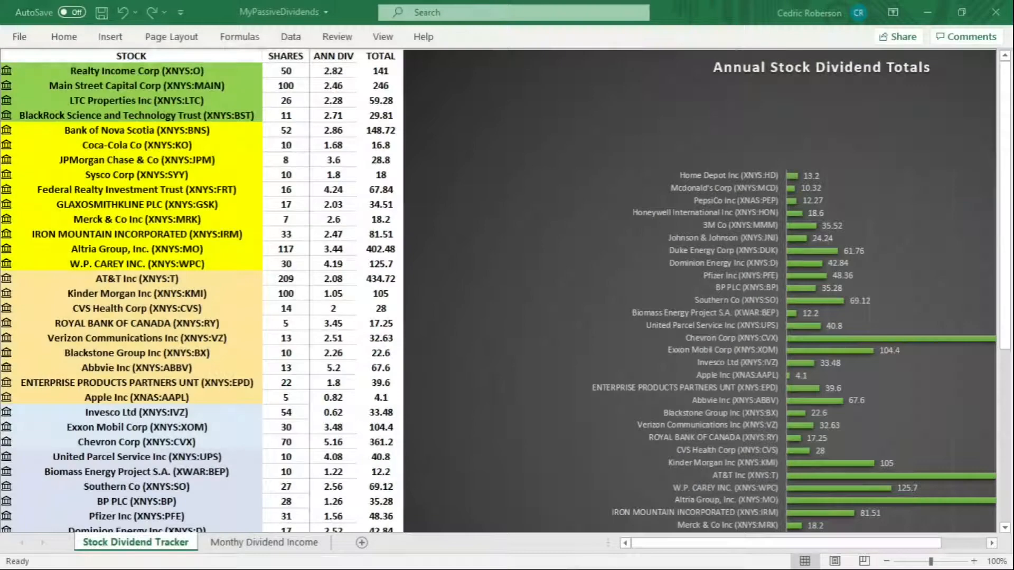
mouse_move(556, 447)
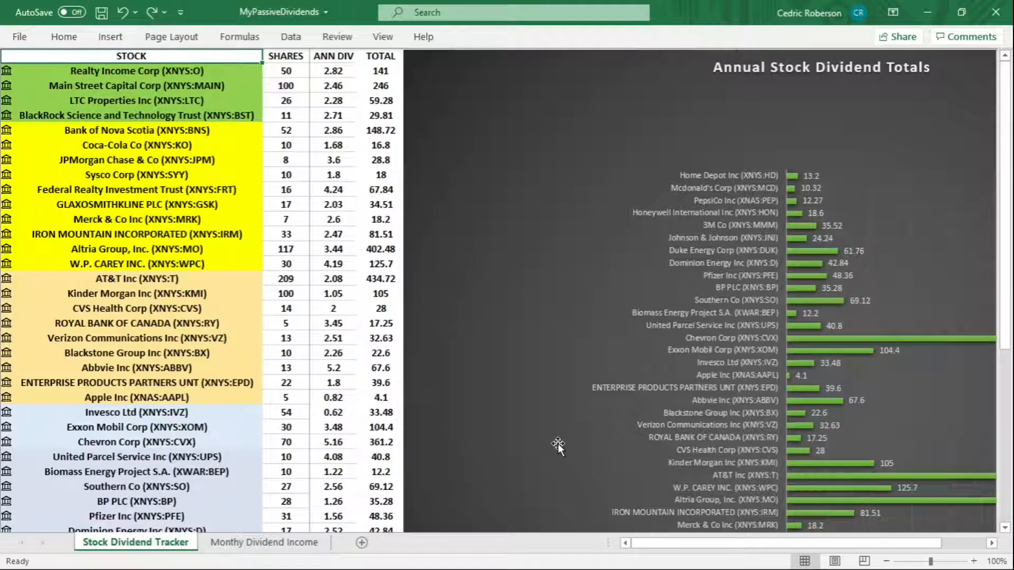
mouse_move(151, 100)
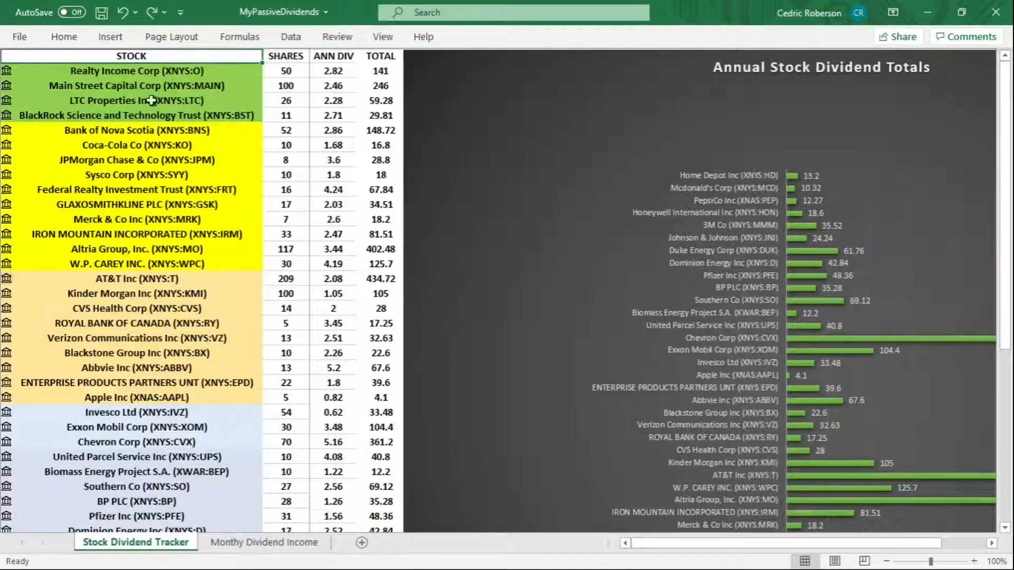
mouse_move(192, 274)
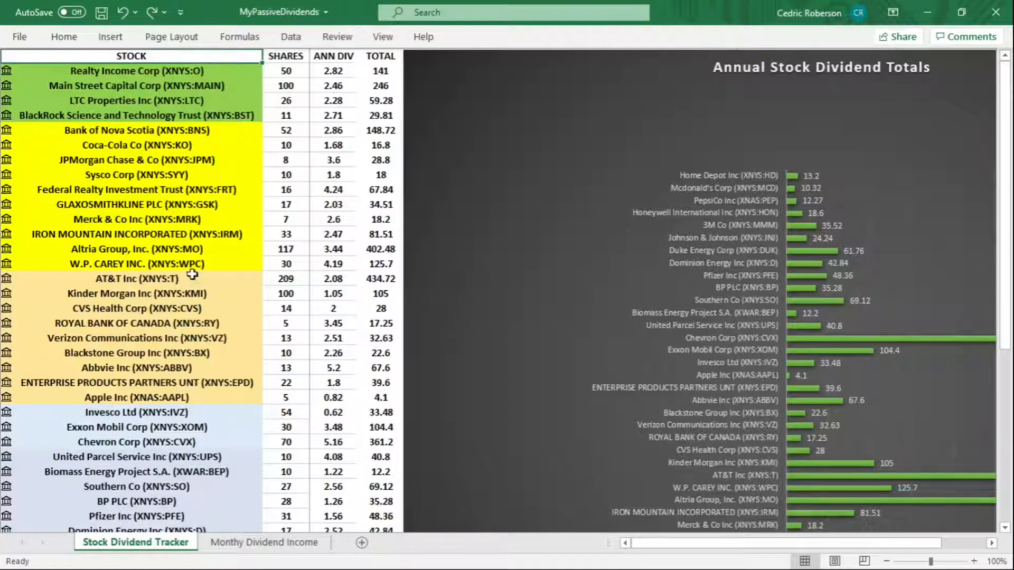
- Switch to the Monthly Dividend Income sheet charting 2020 ($1,660) and 2021 ($936) monthly dividends
scroll(down, 3)
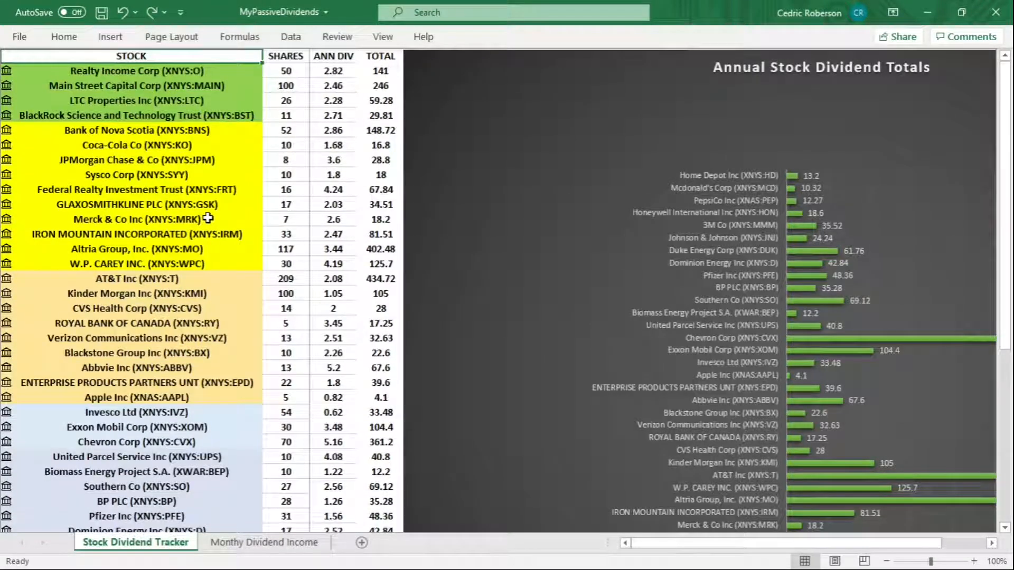
mouse_move(210, 160)
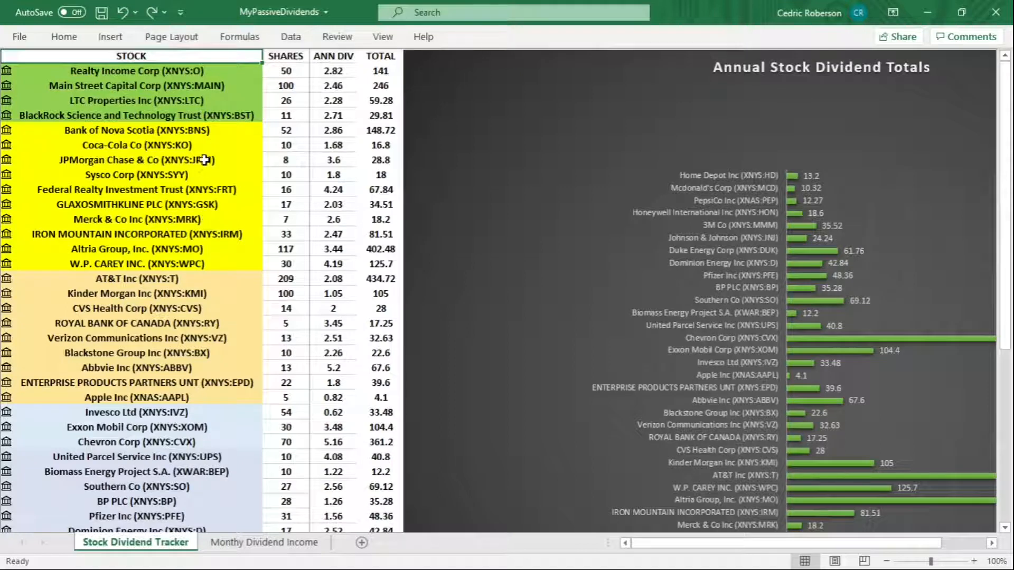
mouse_move(232, 337)
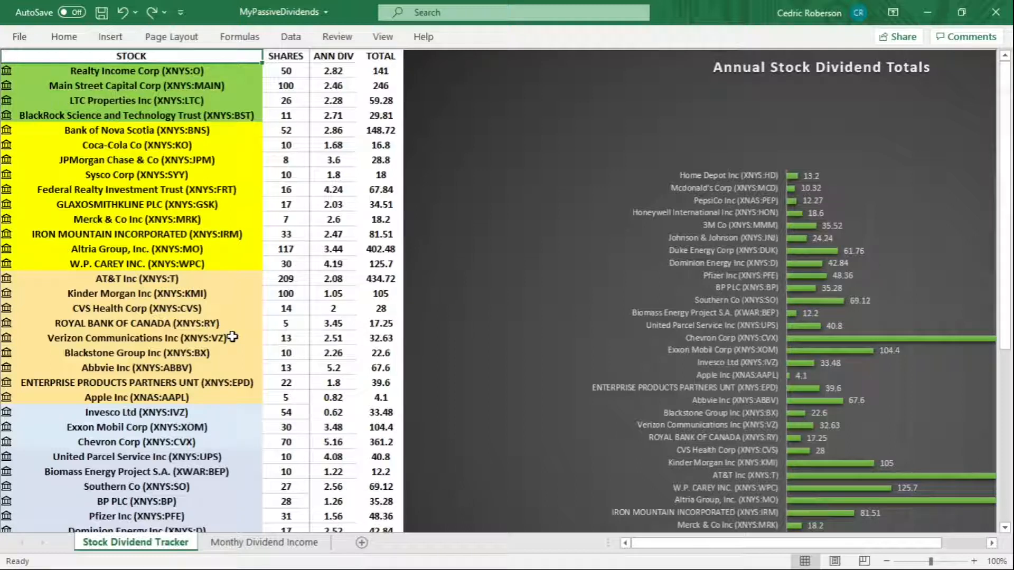
mouse_move(177, 223)
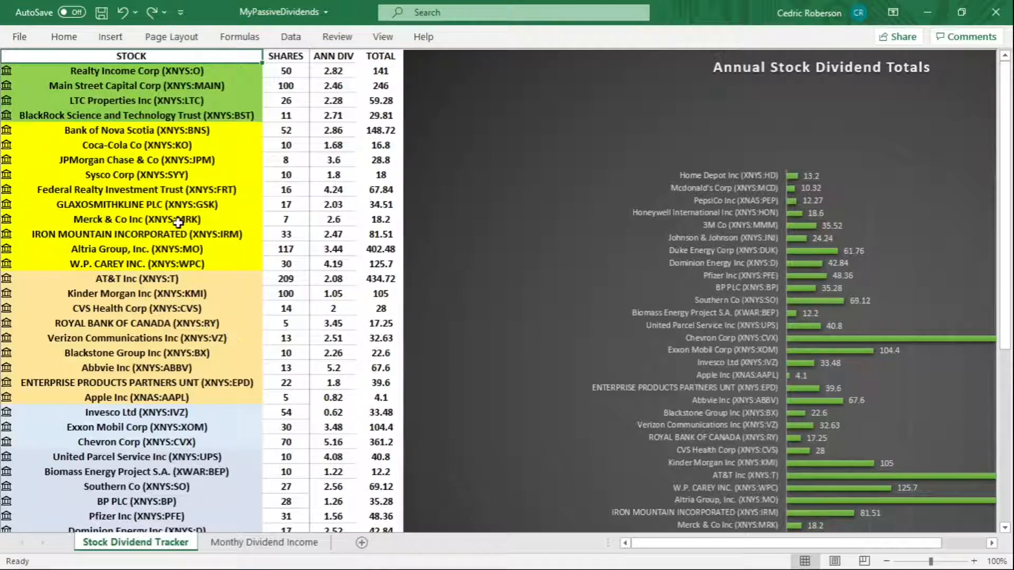
mouse_move(215, 100)
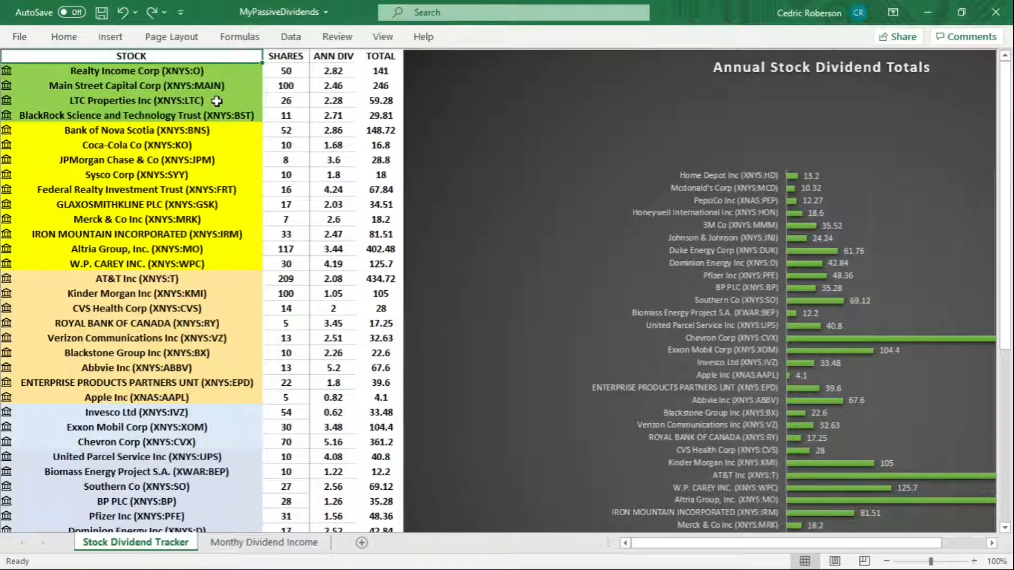
mouse_move(220, 108)
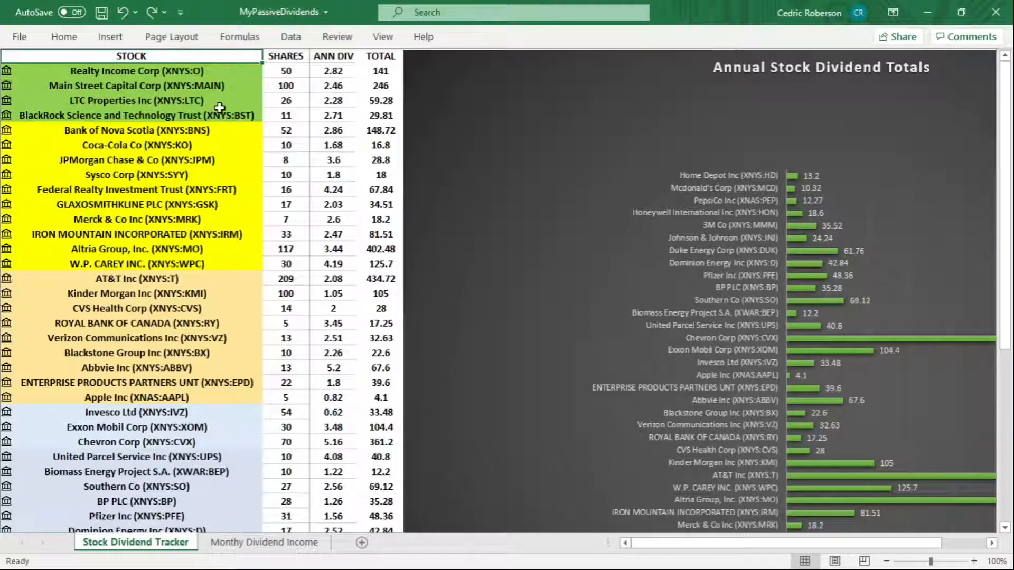
mouse_move(240, 196)
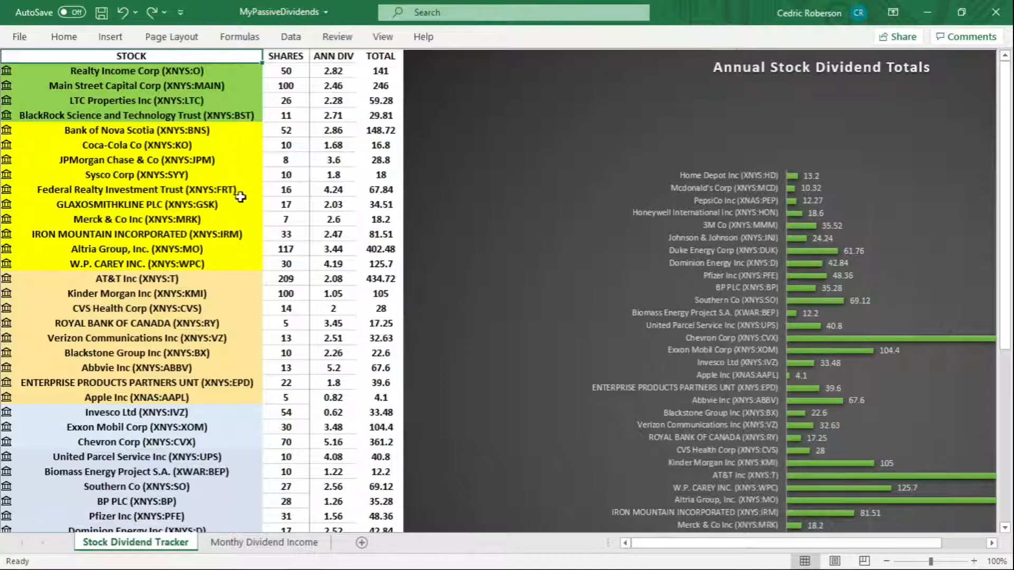
mouse_move(246, 242)
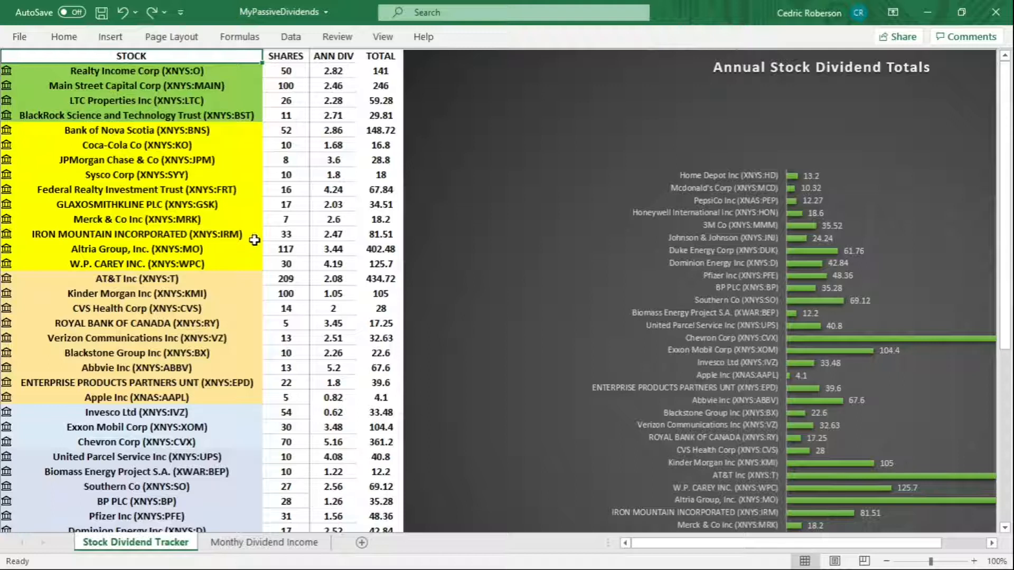
mouse_move(183, 382)
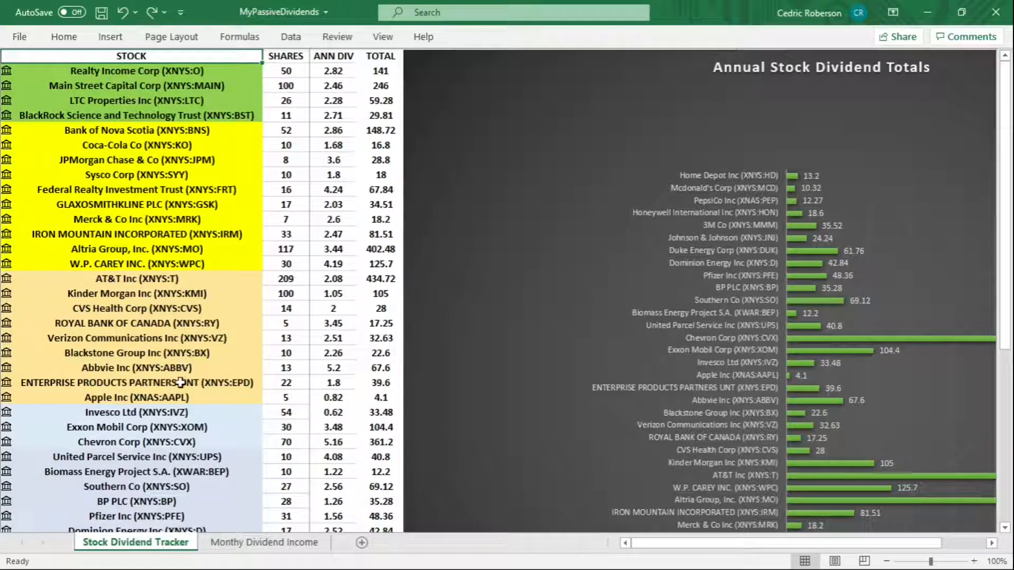
mouse_move(244, 368)
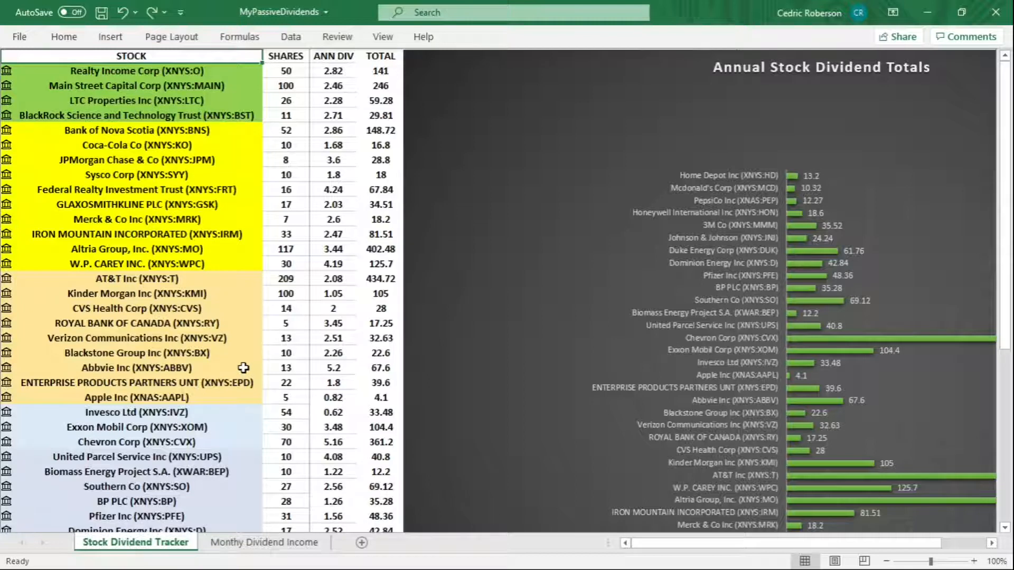
mouse_move(249, 417)
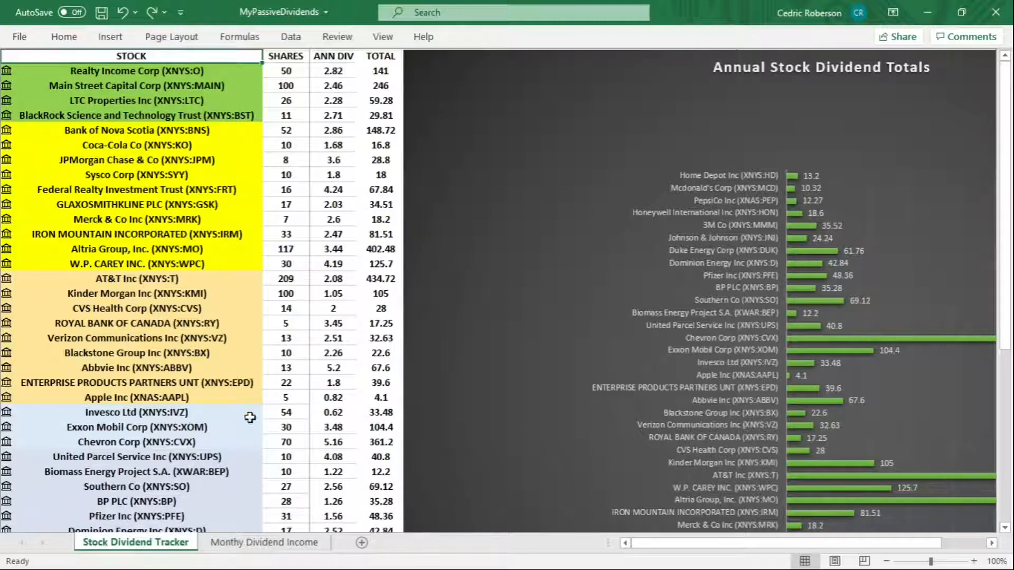
mouse_move(254, 474)
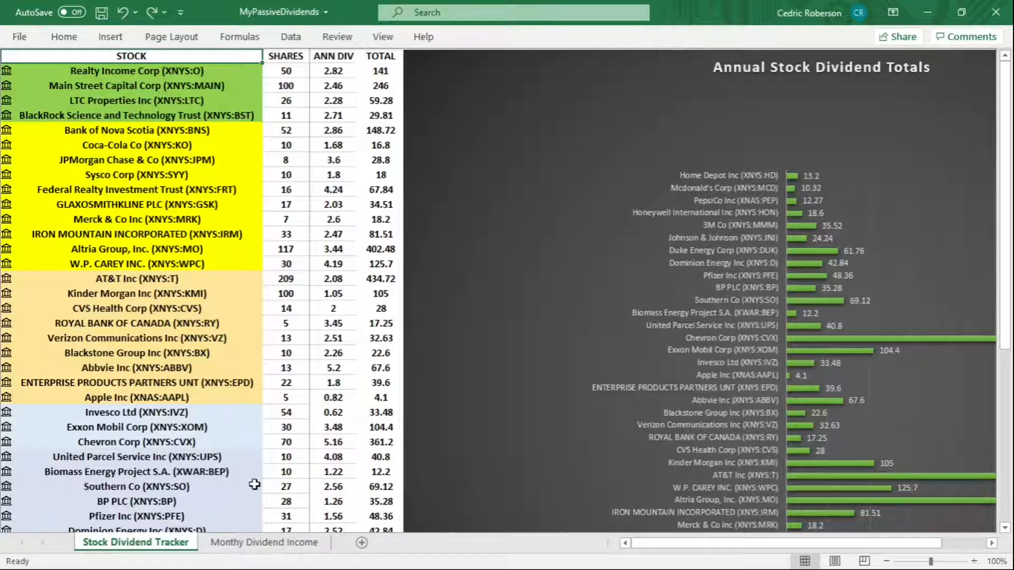
mouse_move(237, 188)
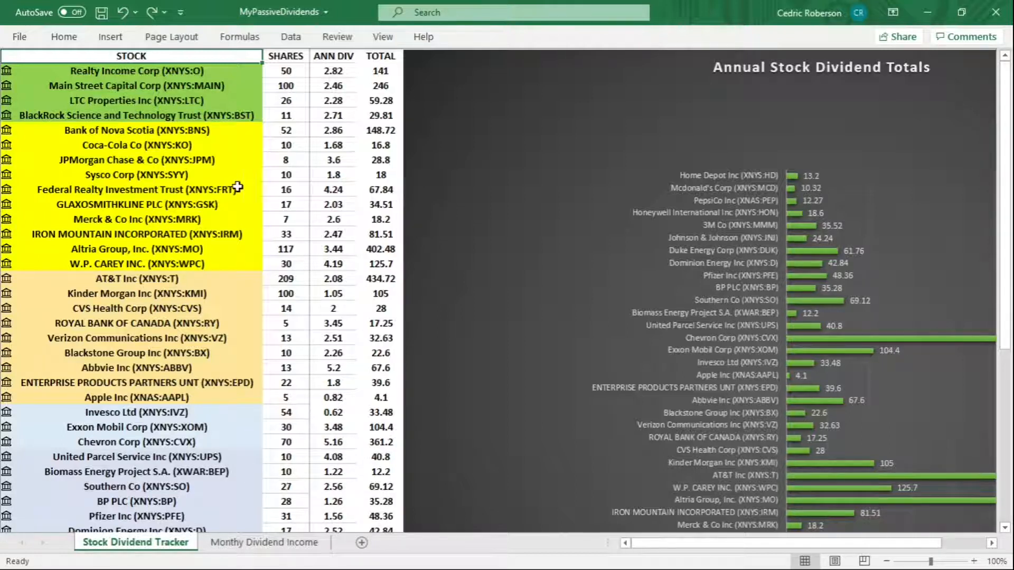
mouse_move(252, 210)
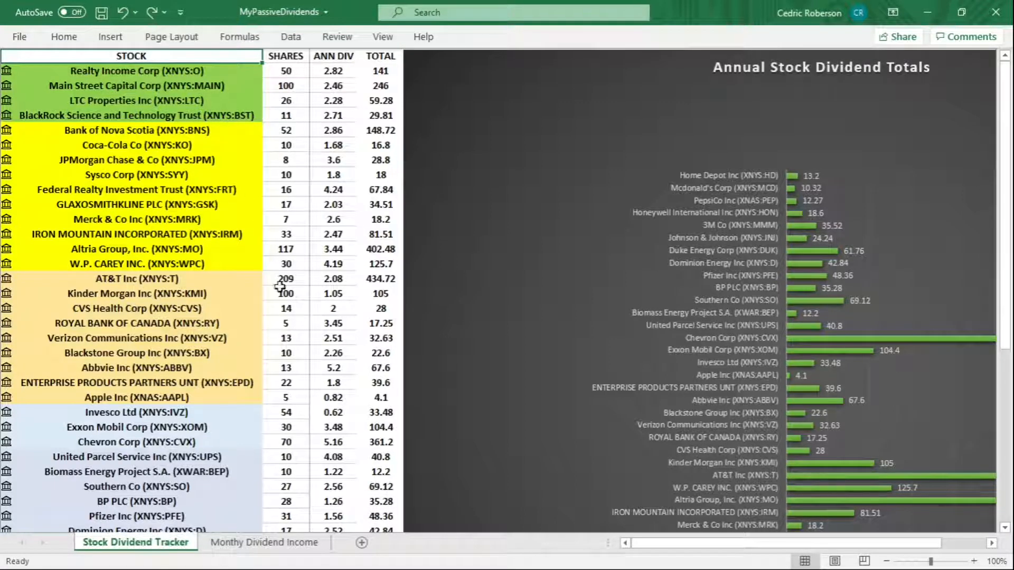
mouse_move(230, 99)
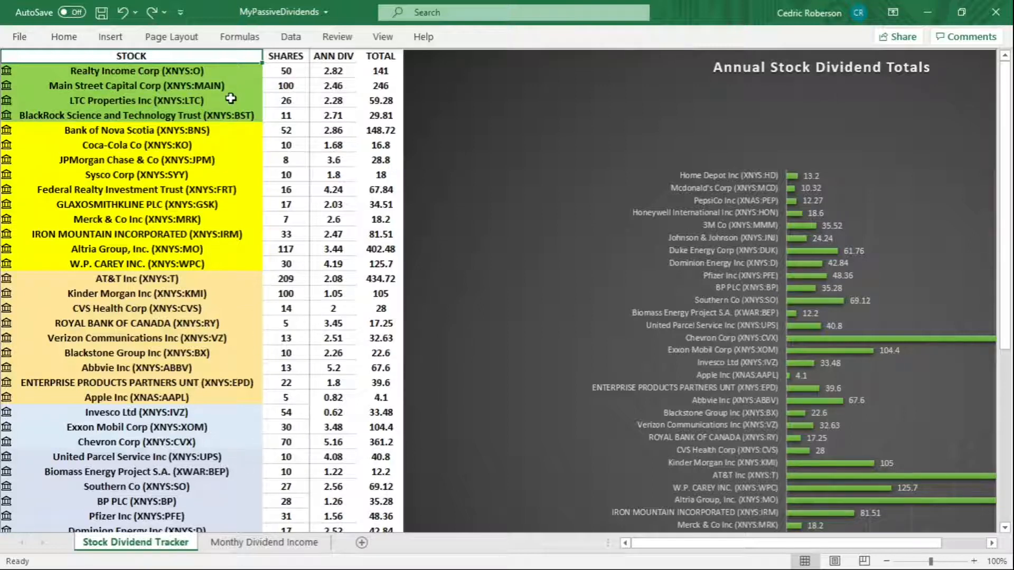
mouse_move(297, 70)
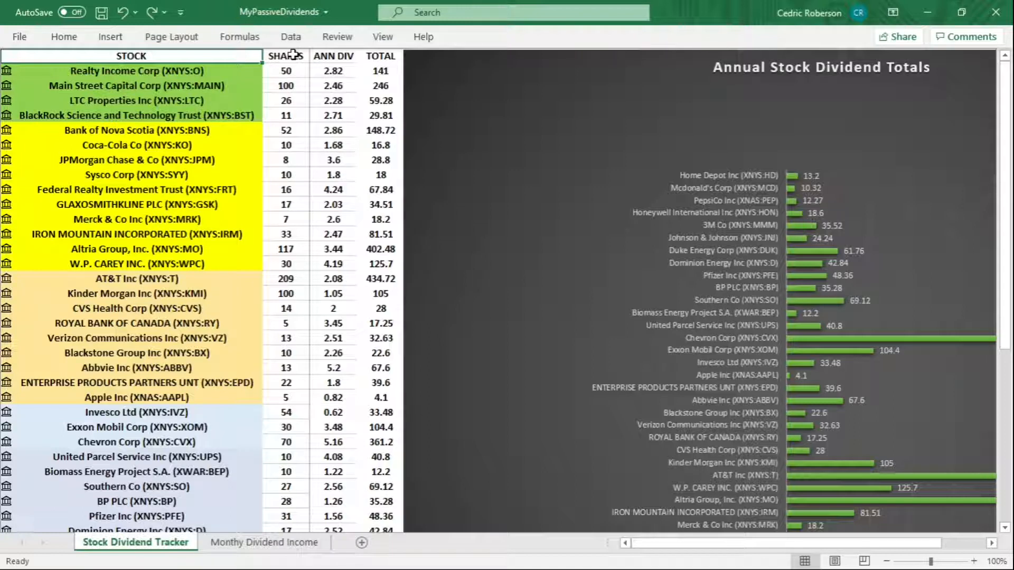
mouse_move(285, 159)
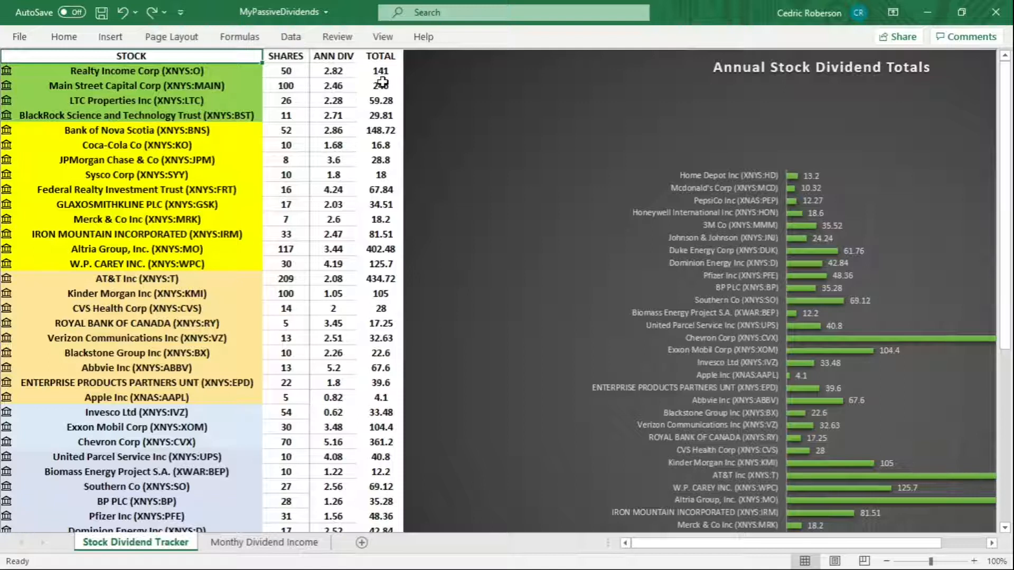
scroll(down, 3)
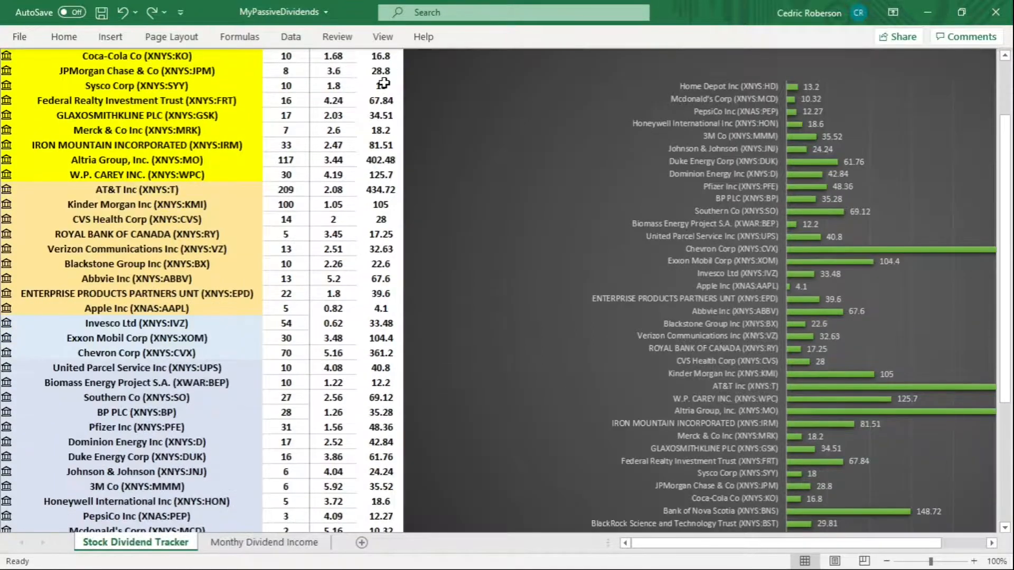
scroll(down, 3)
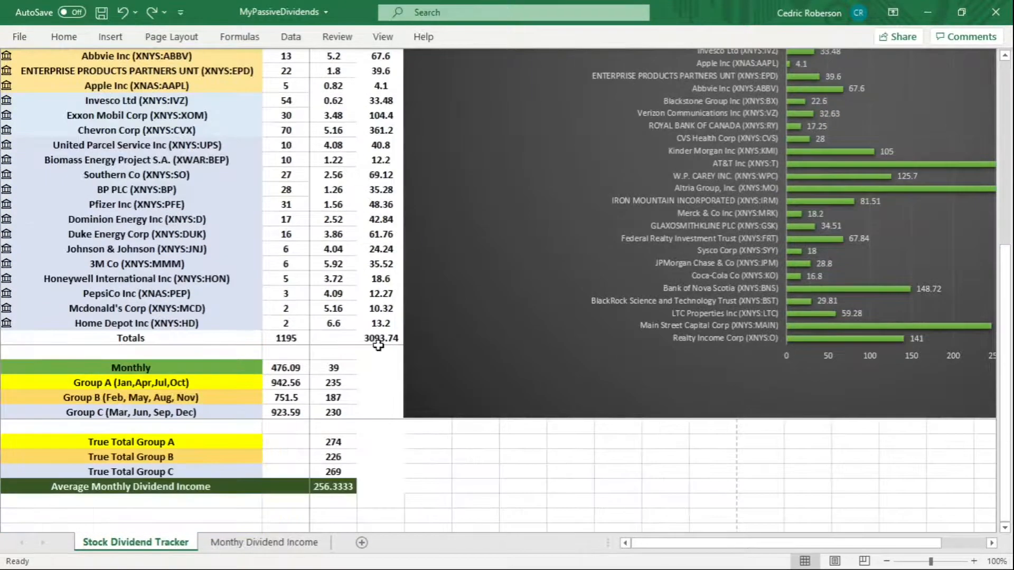
click(380, 337)
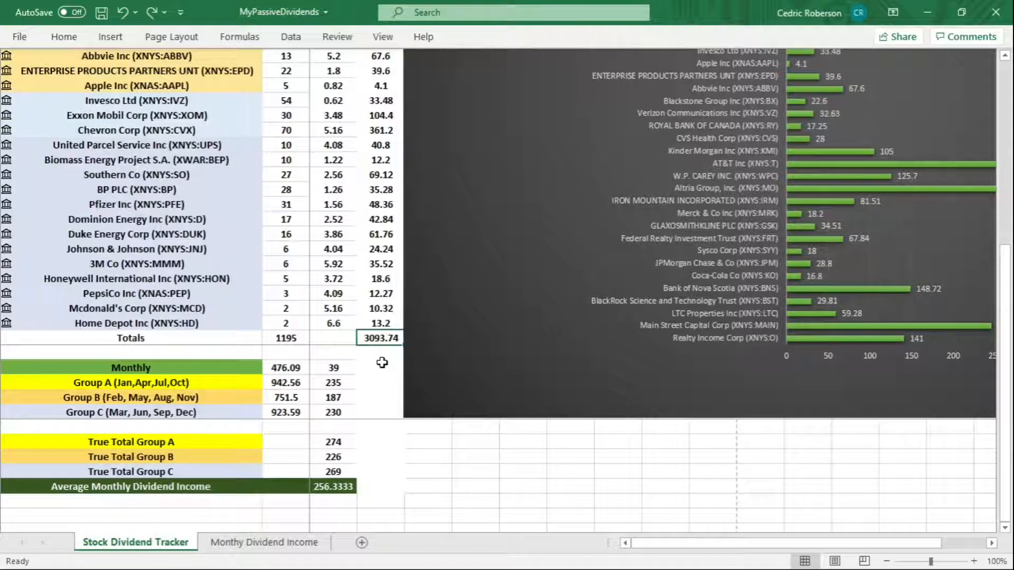
mouse_move(386, 357)
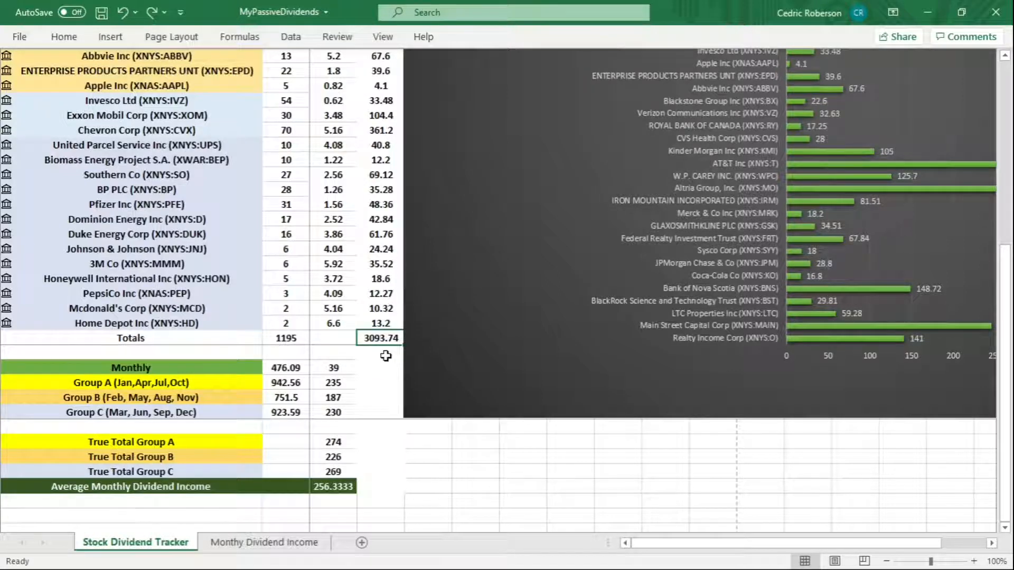
mouse_move(378, 353)
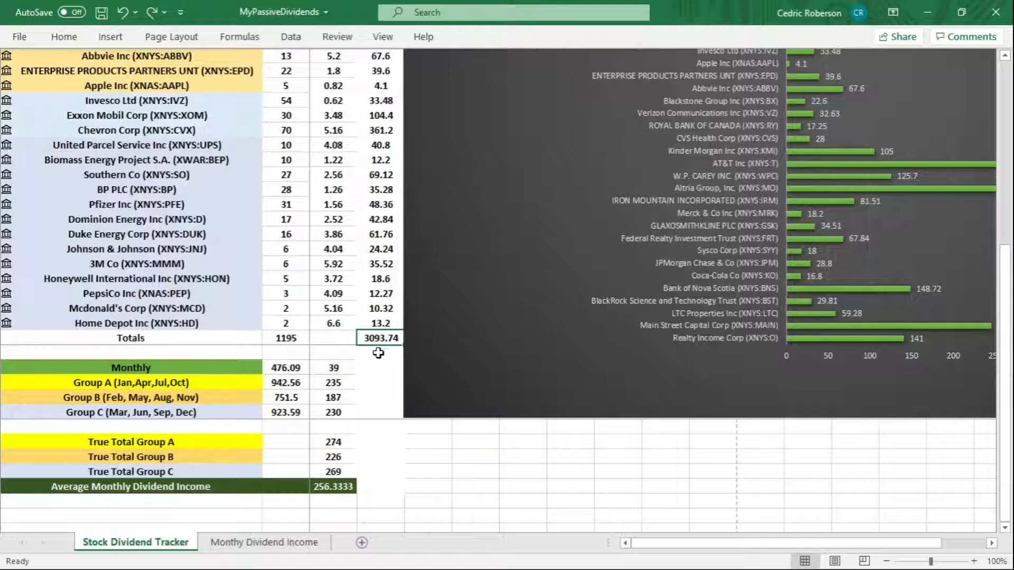
mouse_move(380, 352)
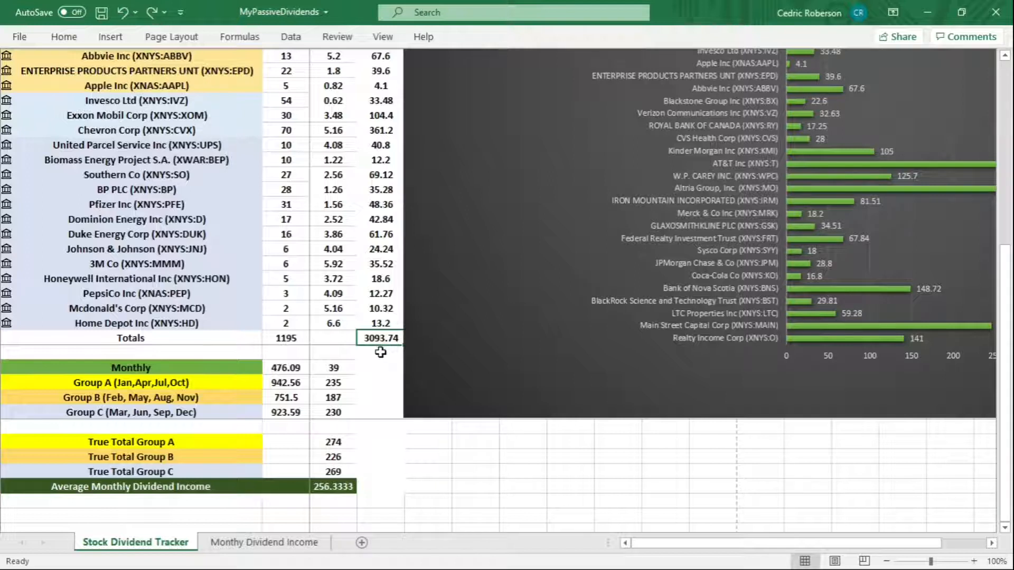
mouse_move(68, 394)
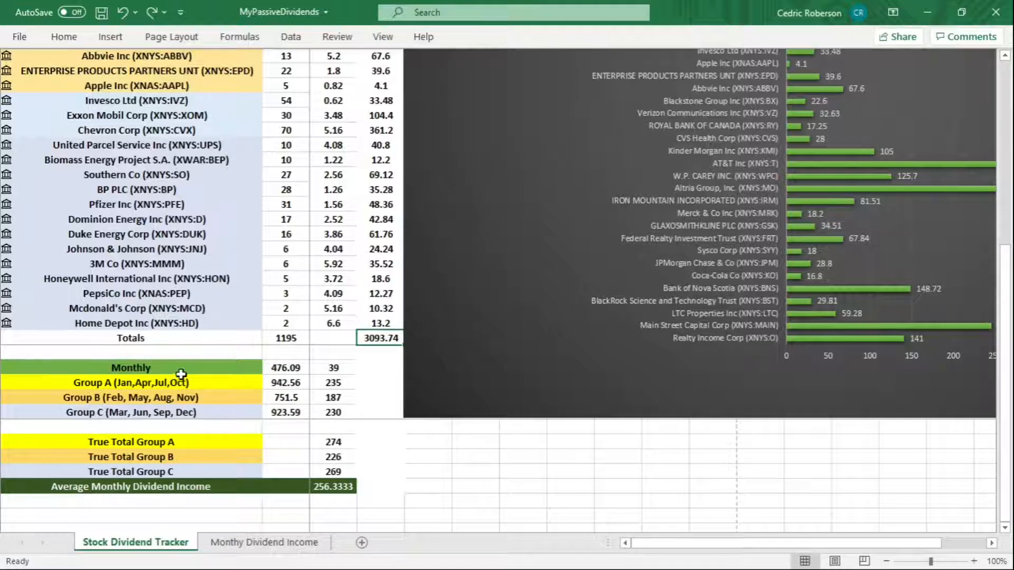
mouse_move(137, 417)
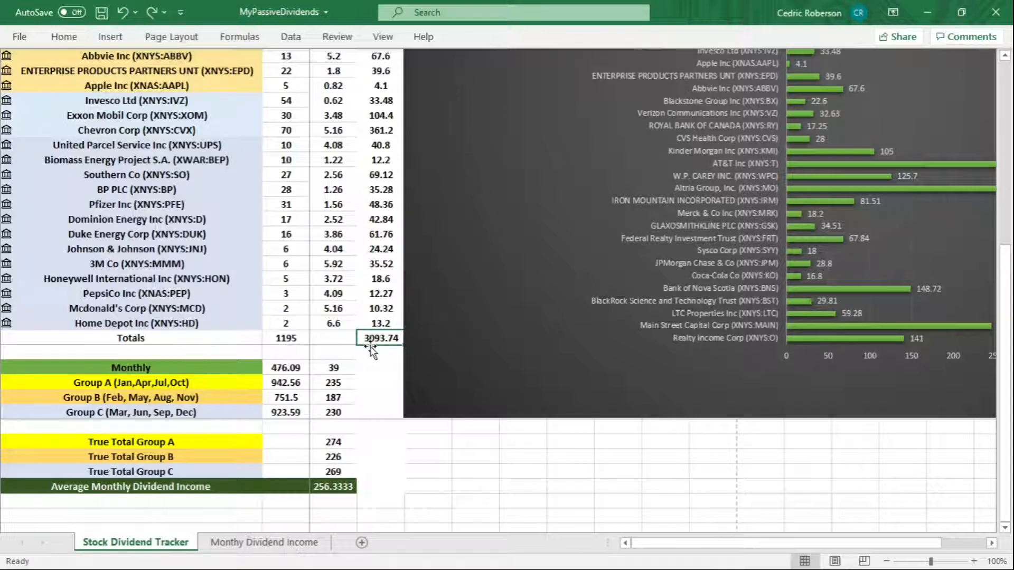
mouse_move(270, 393)
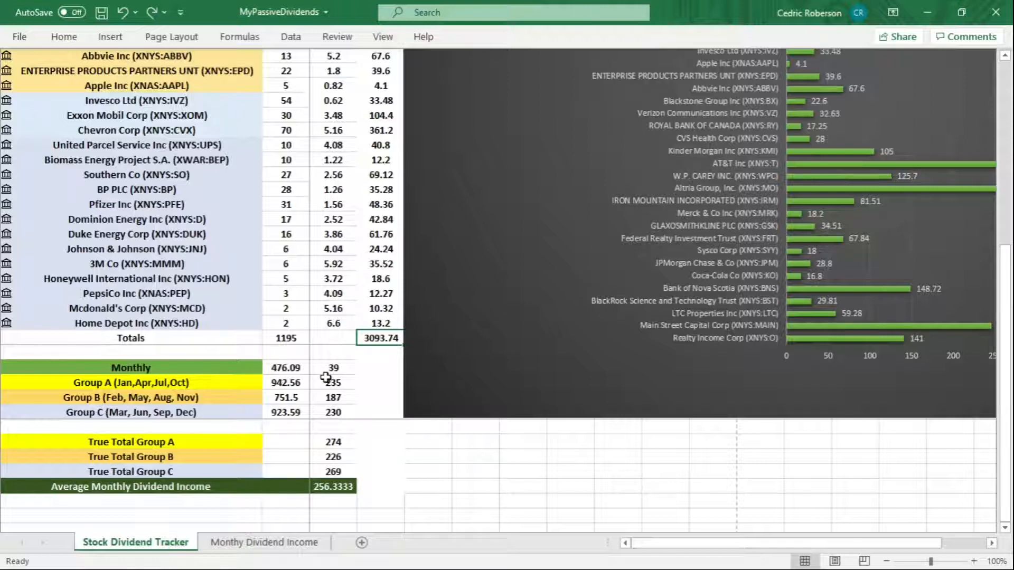
mouse_move(335, 377)
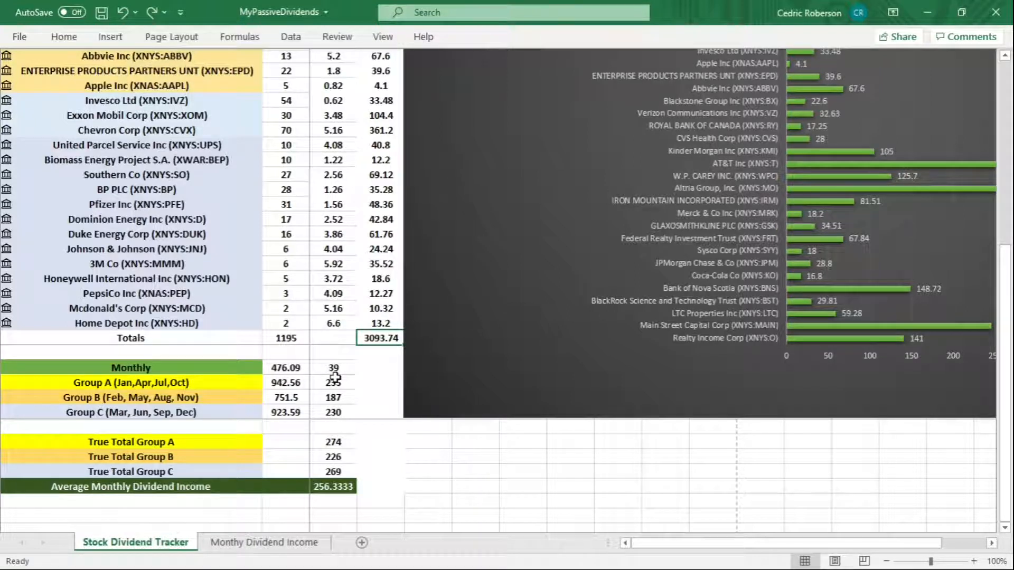
mouse_move(260, 394)
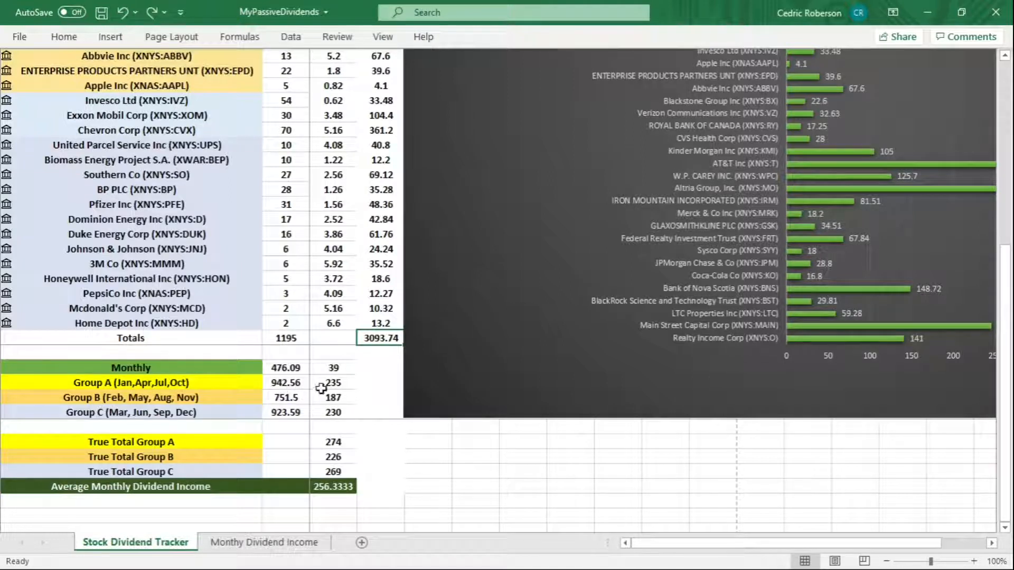
mouse_move(333, 395)
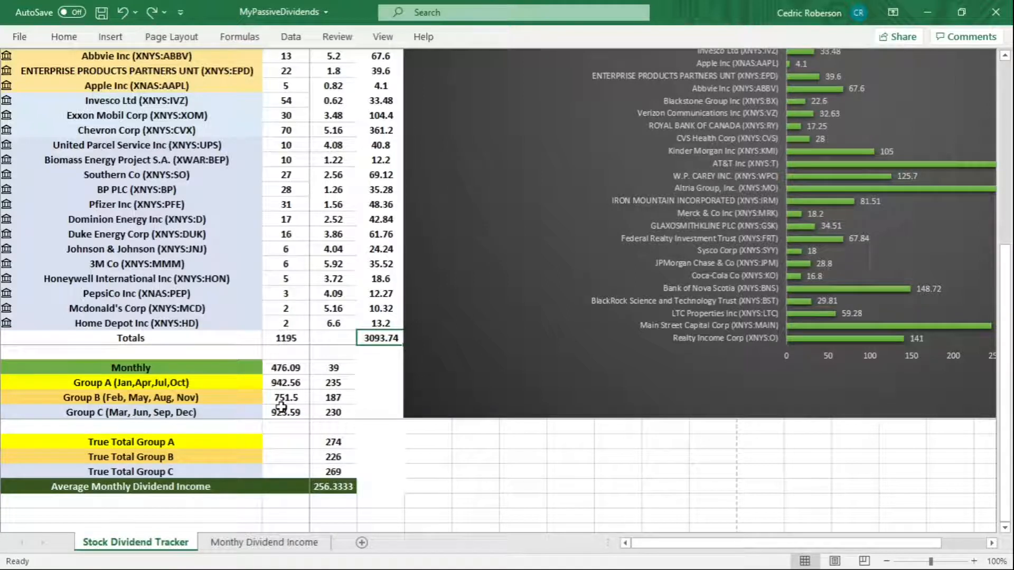
mouse_move(284, 408)
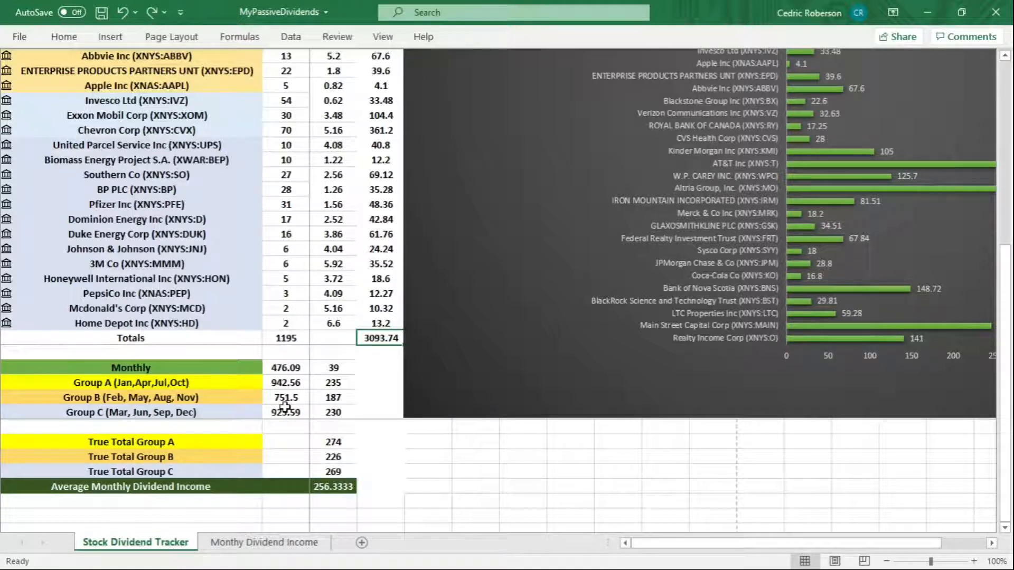
mouse_move(324, 411)
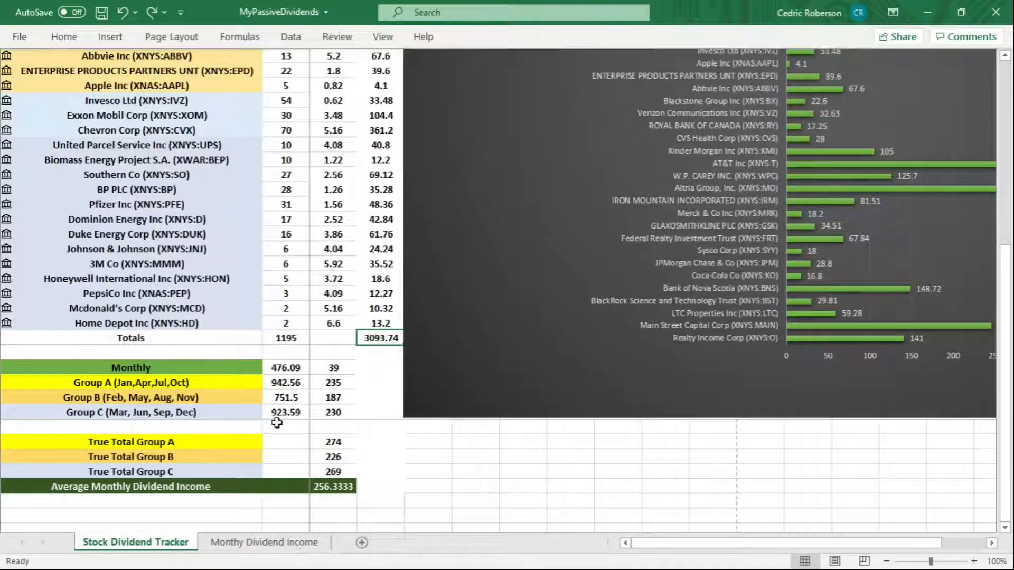
mouse_move(325, 421)
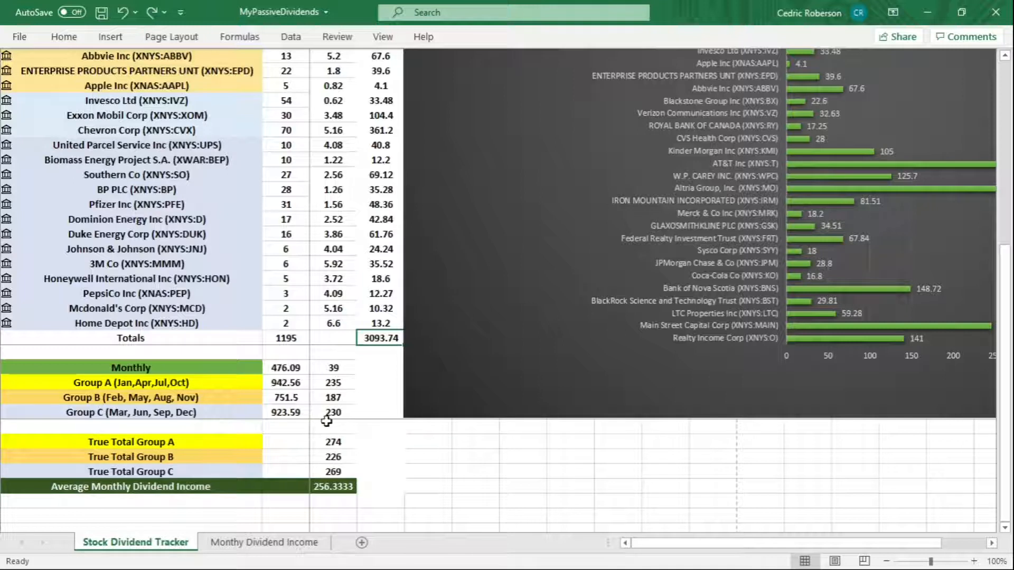
mouse_move(333, 425)
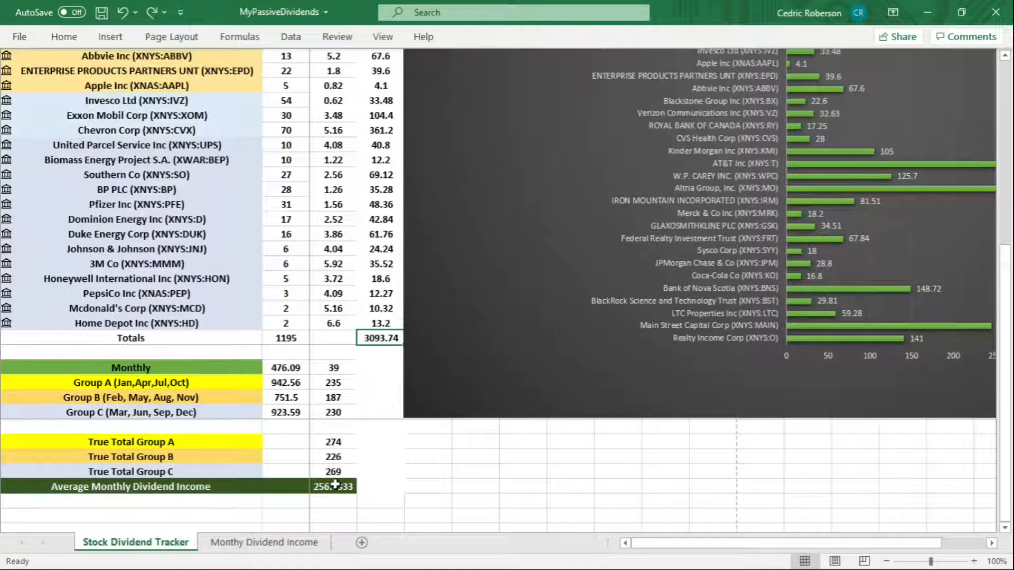
mouse_move(320, 478)
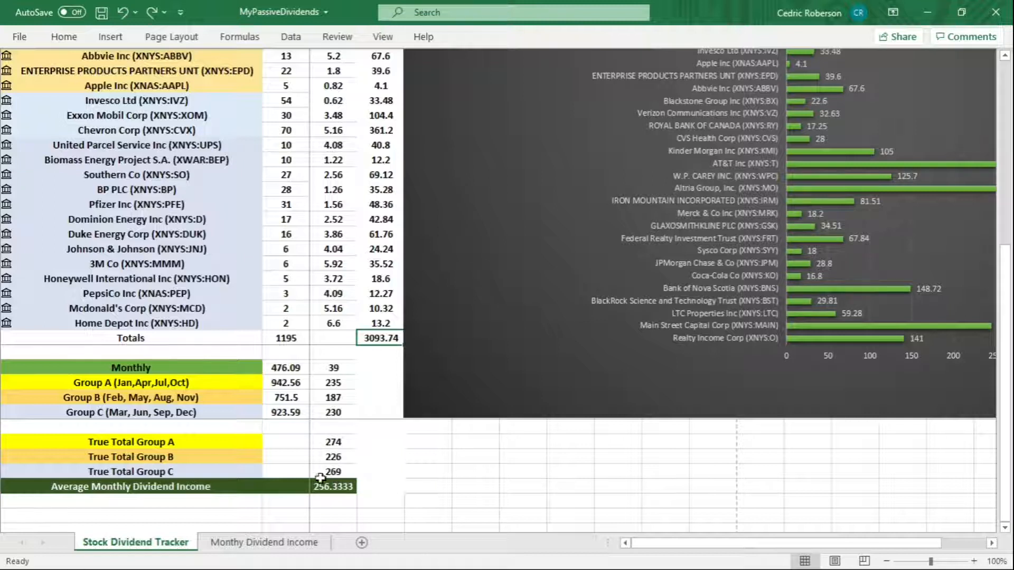
mouse_move(315, 477)
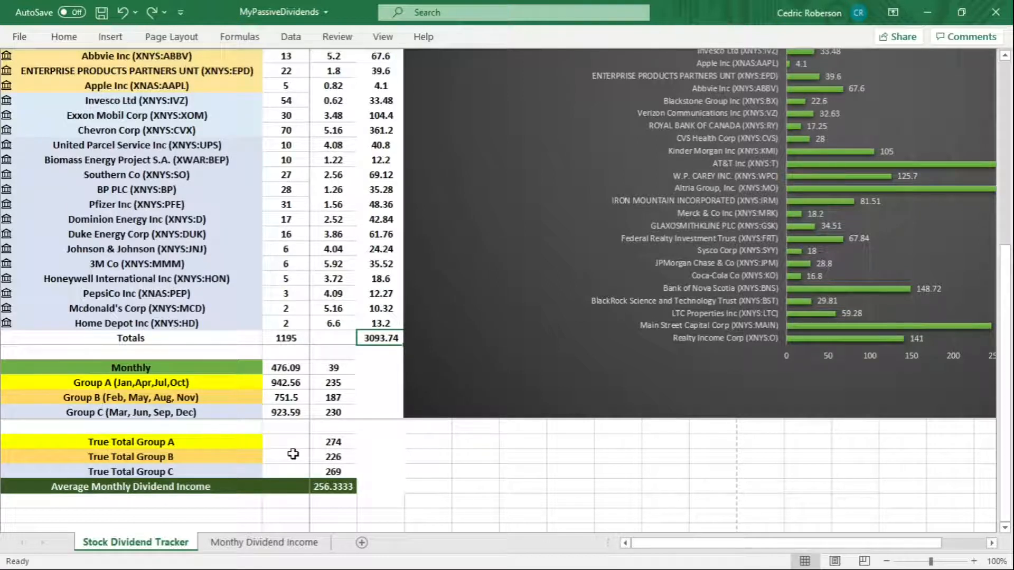
mouse_move(285, 452)
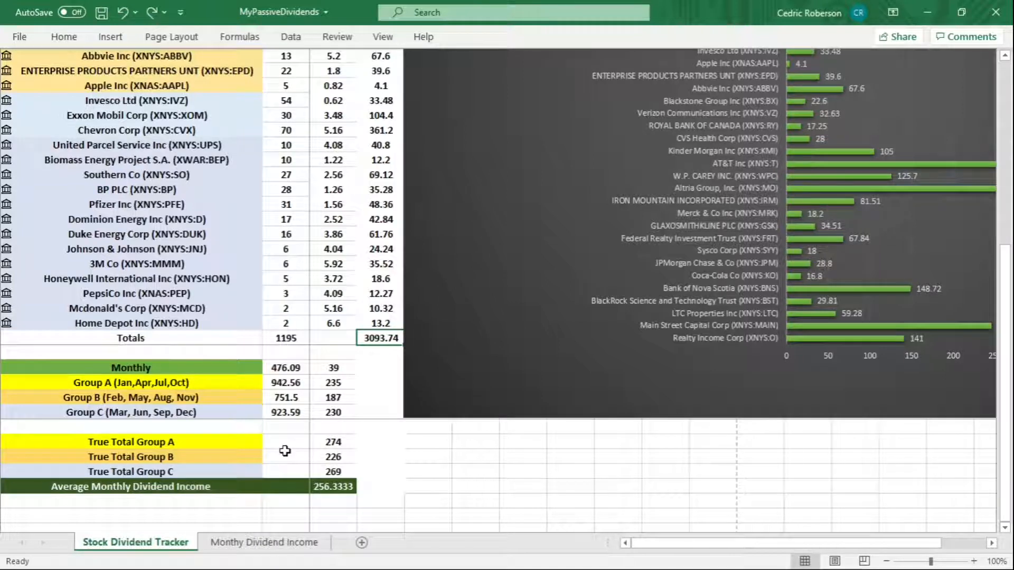
mouse_move(288, 455)
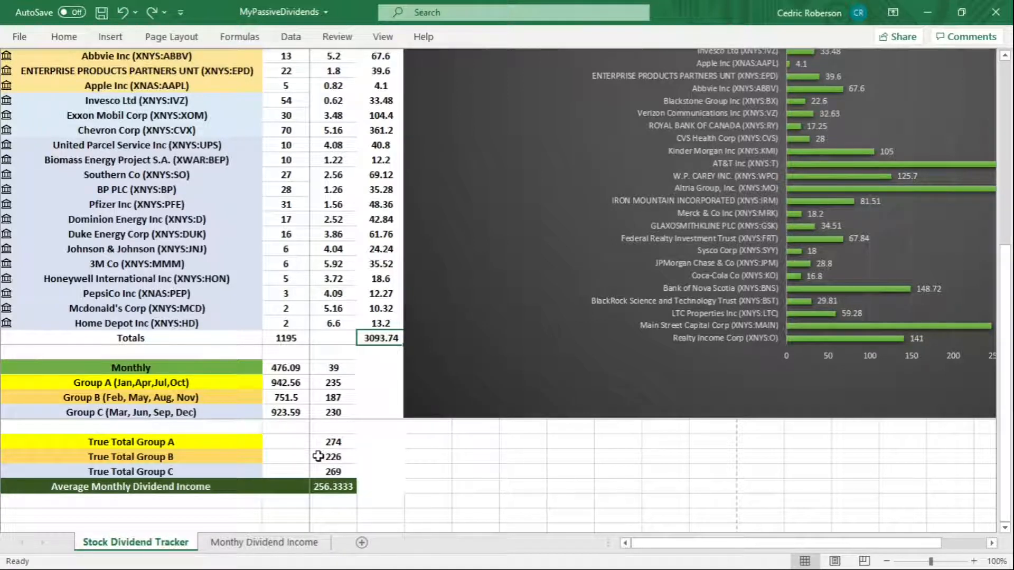
mouse_move(332, 496)
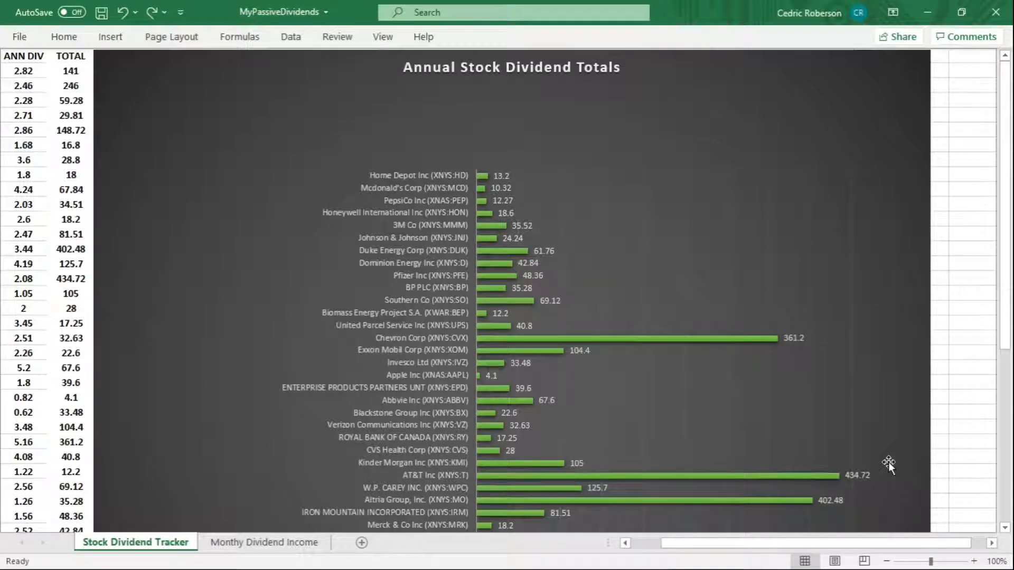
scroll(down, 3)
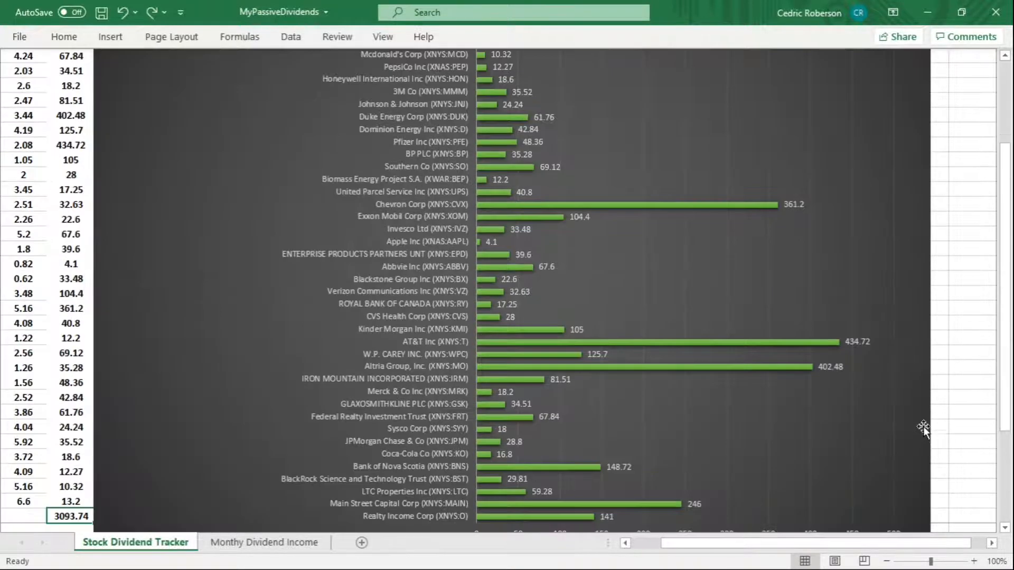
mouse_move(898, 411)
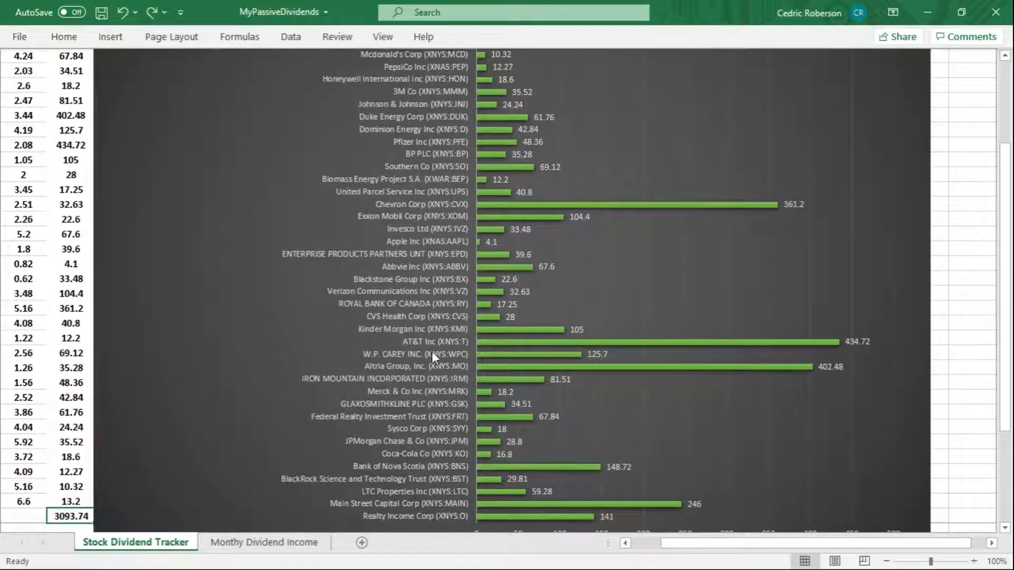
mouse_move(879, 358)
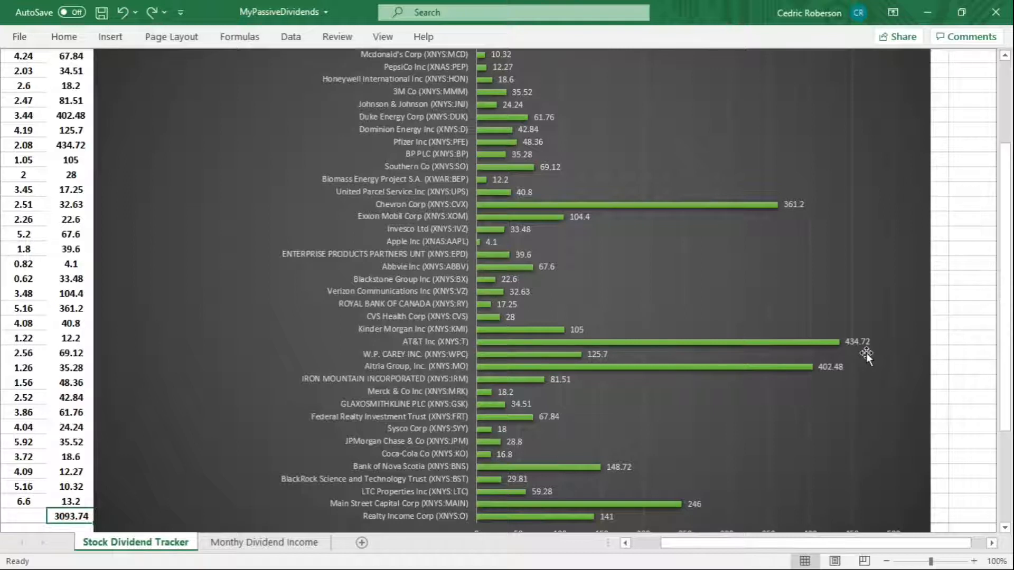
mouse_move(794, 398)
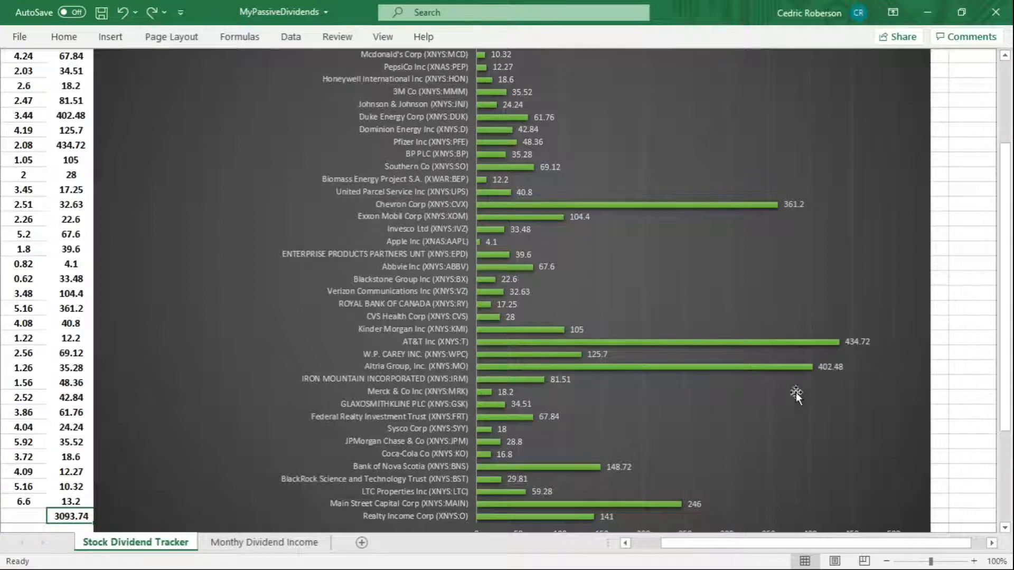
mouse_move(834, 390)
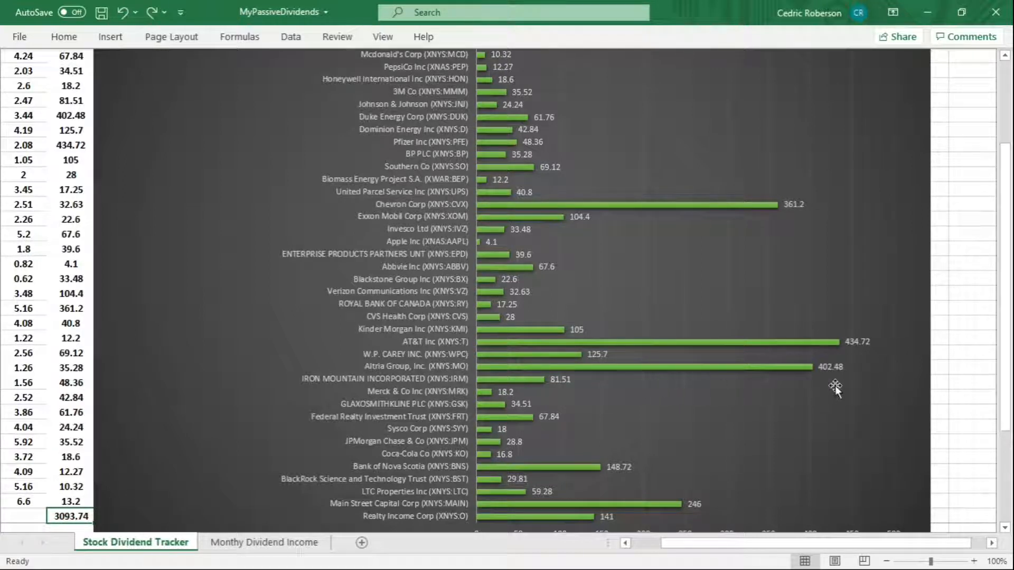
mouse_move(788, 221)
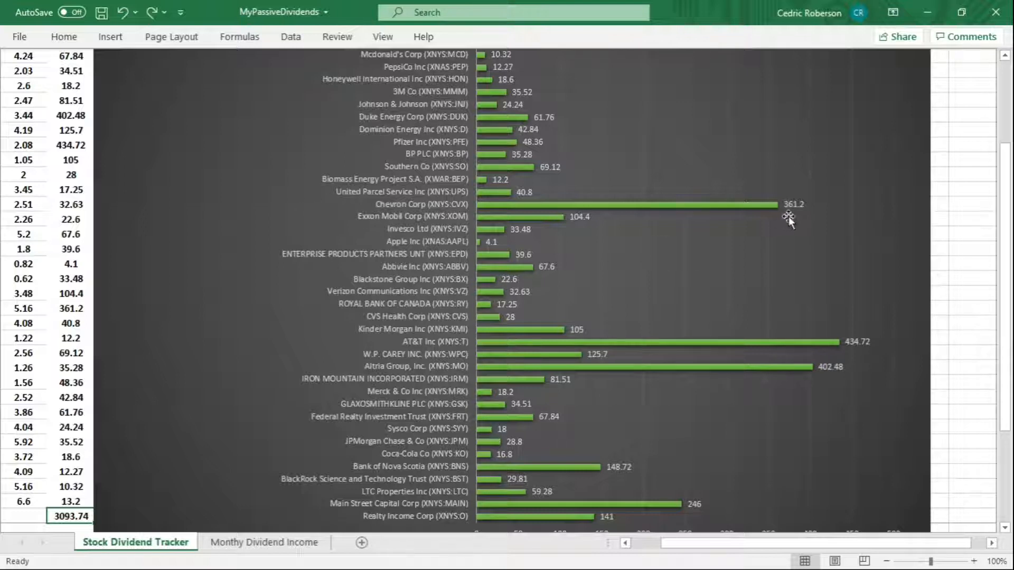
mouse_move(761, 268)
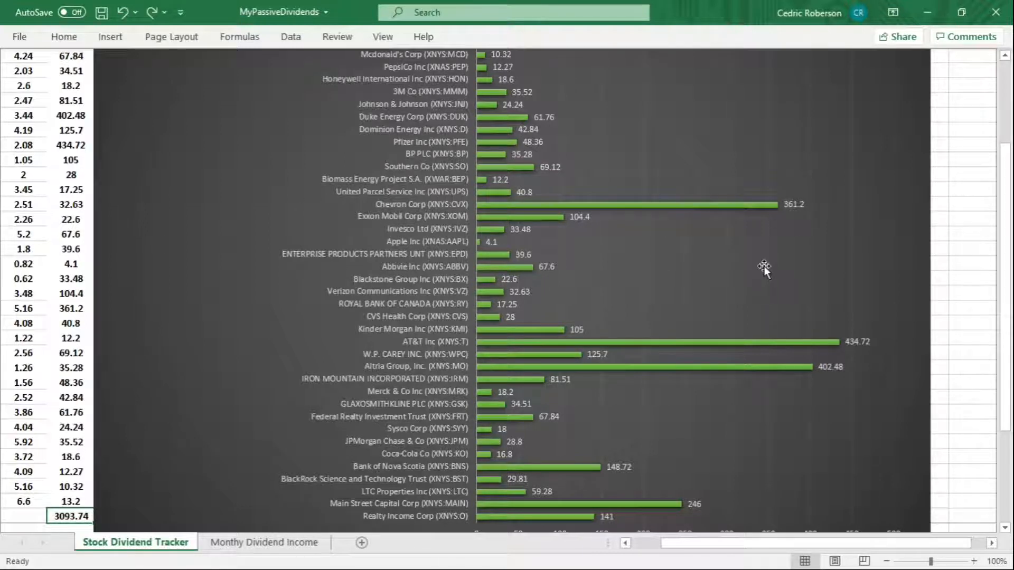
mouse_move(729, 220)
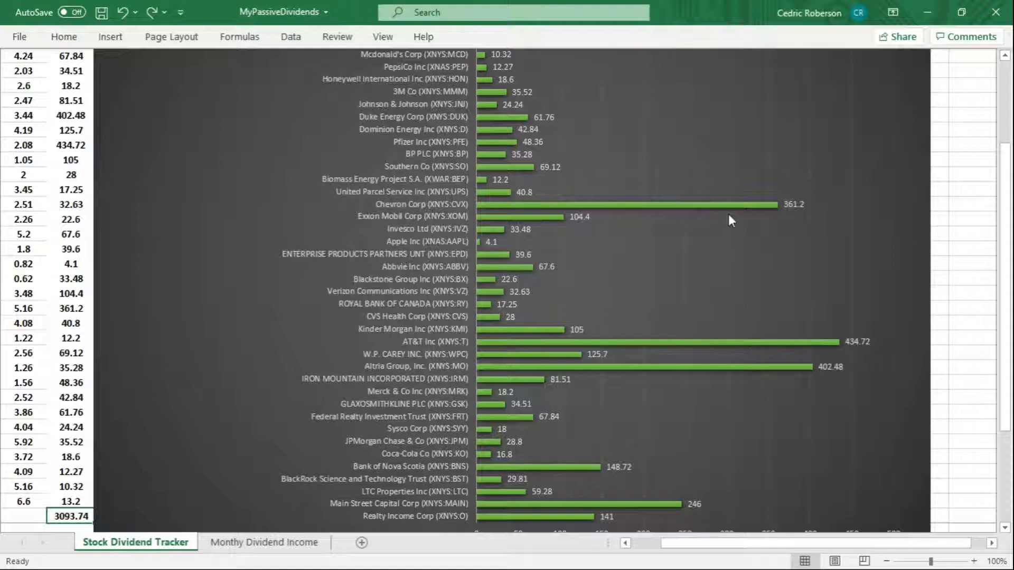
mouse_move(730, 301)
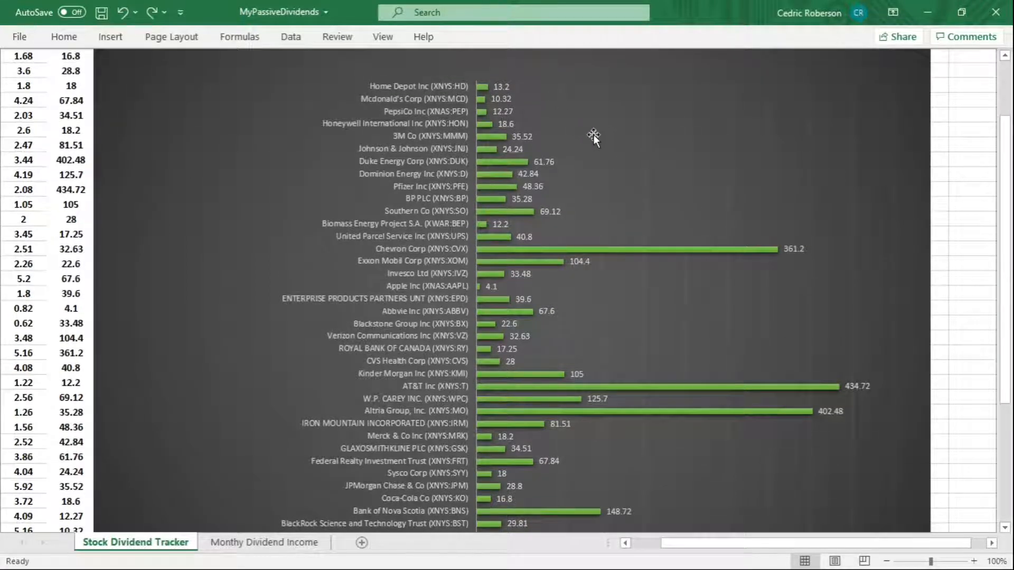
mouse_move(548, 234)
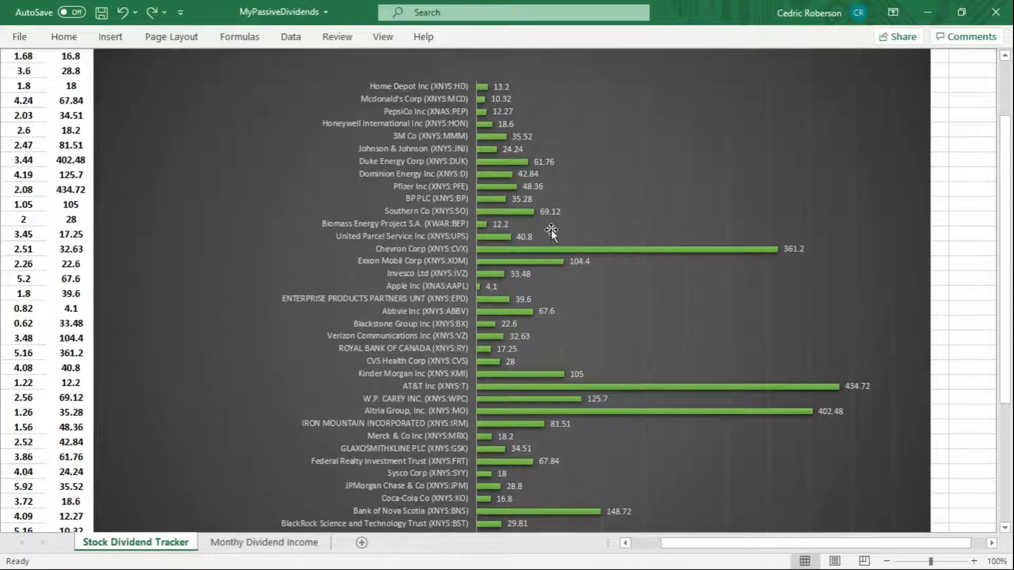
mouse_move(564, 337)
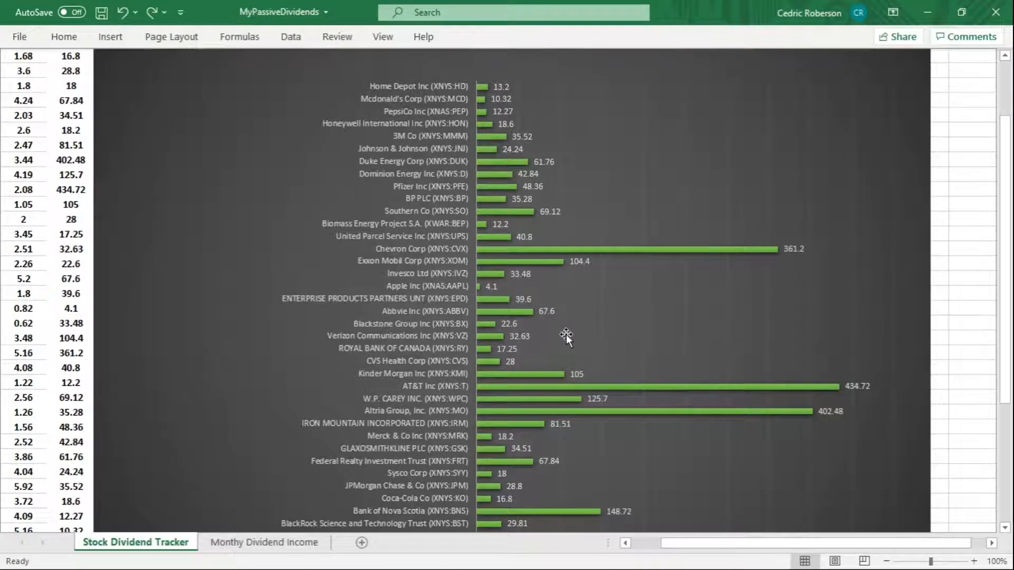
scroll(down, 3)
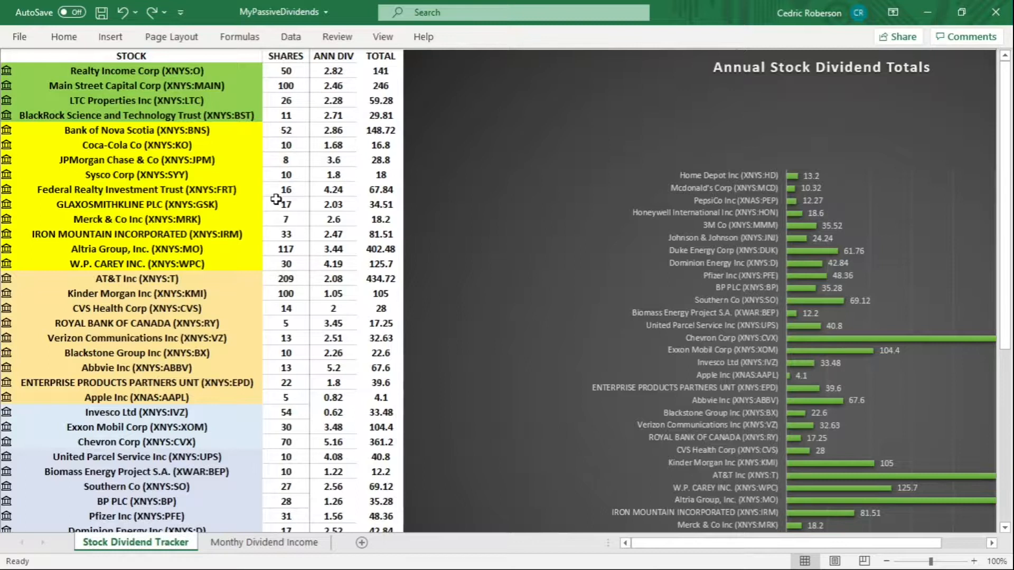
scroll(down, 3)
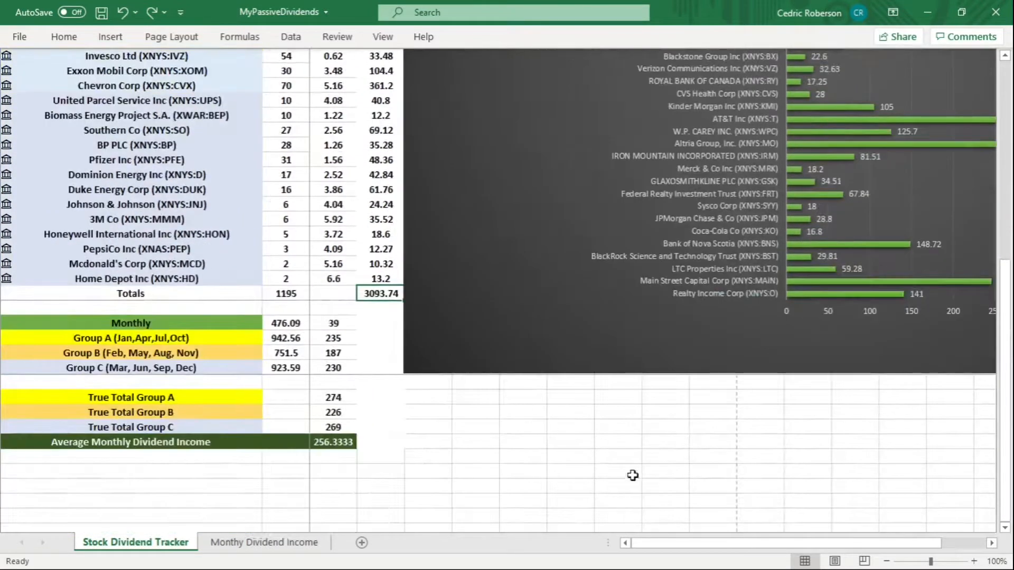
mouse_move(614, 481)
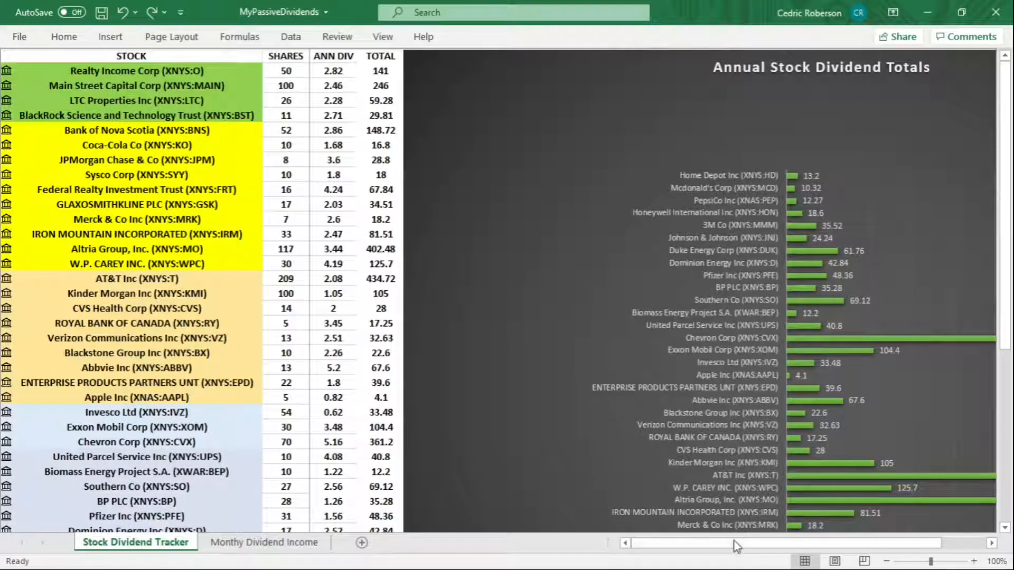
scroll(right, 3)
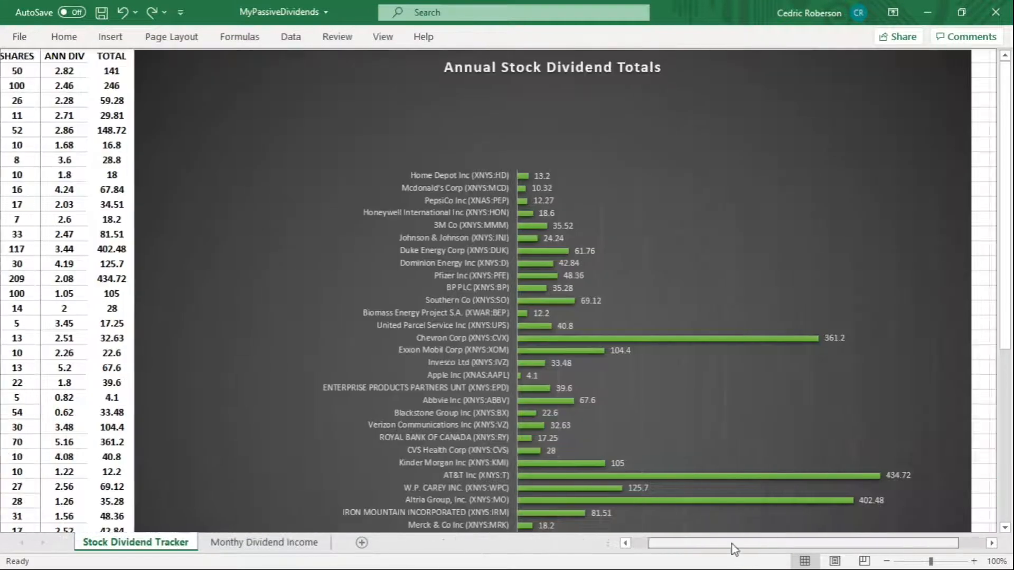
scroll(left, 3)
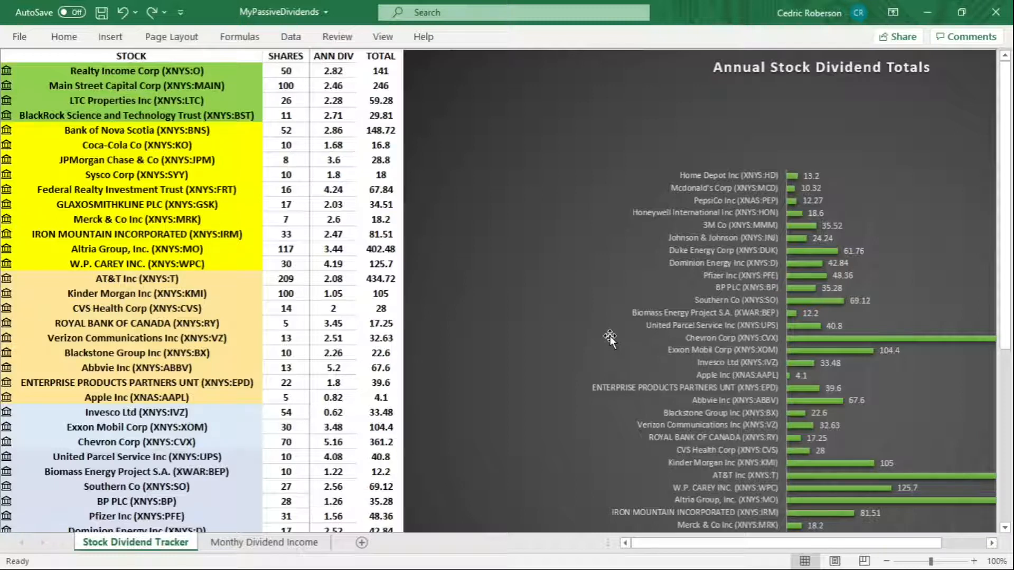
mouse_move(604, 349)
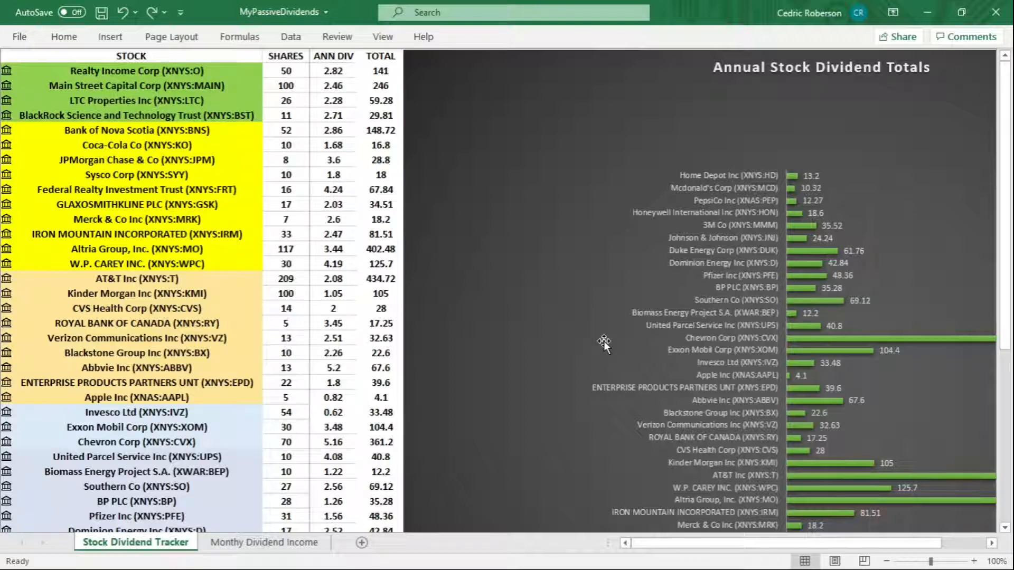
mouse_move(575, 335)
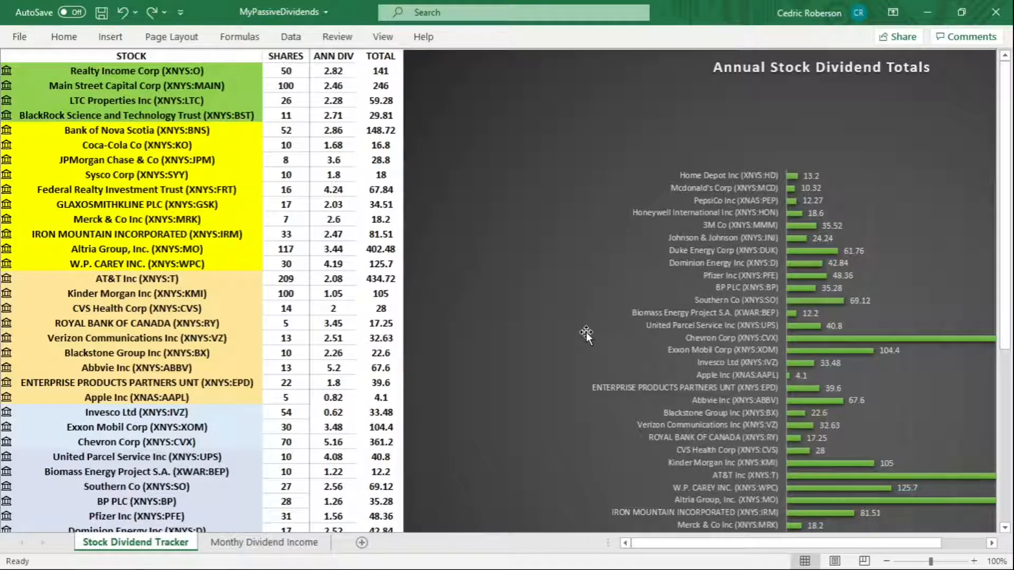
mouse_move(582, 332)
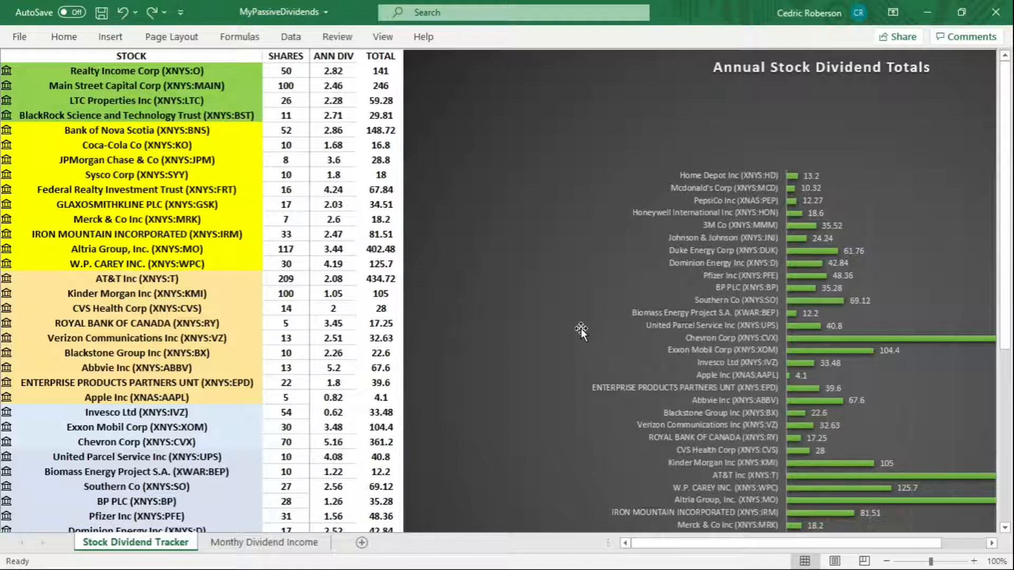
mouse_move(575, 331)
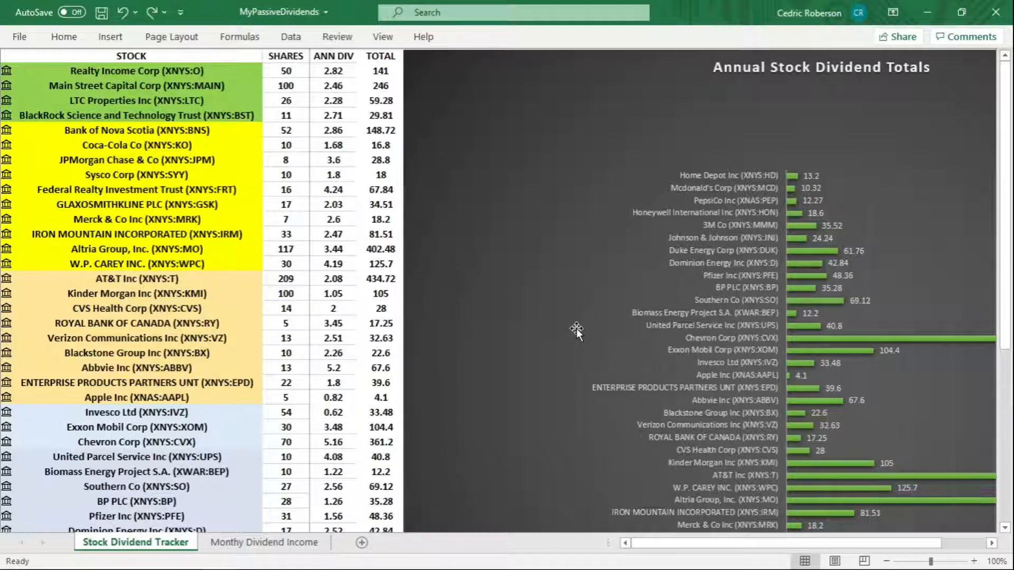
mouse_move(510, 339)
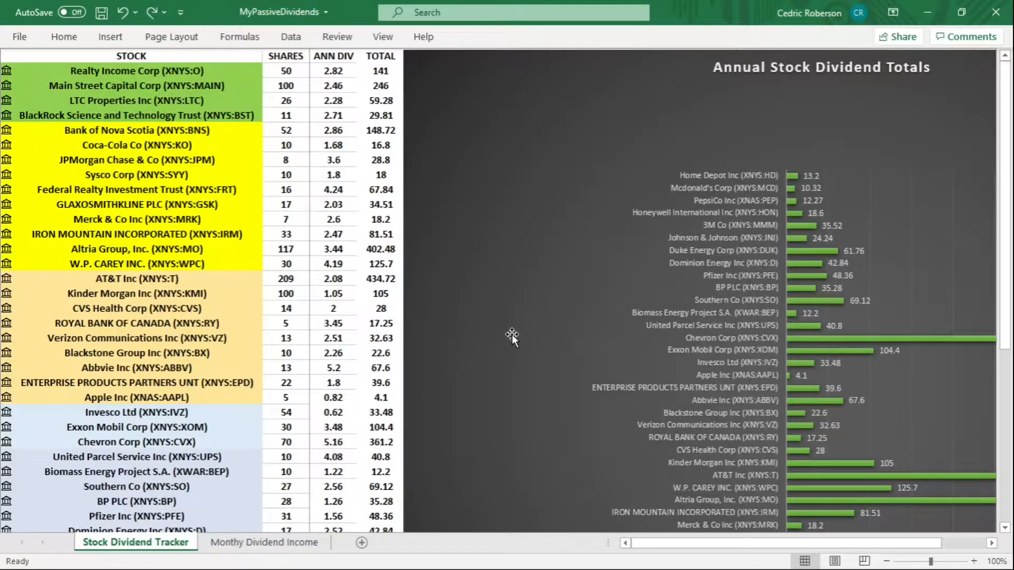
click(262, 542)
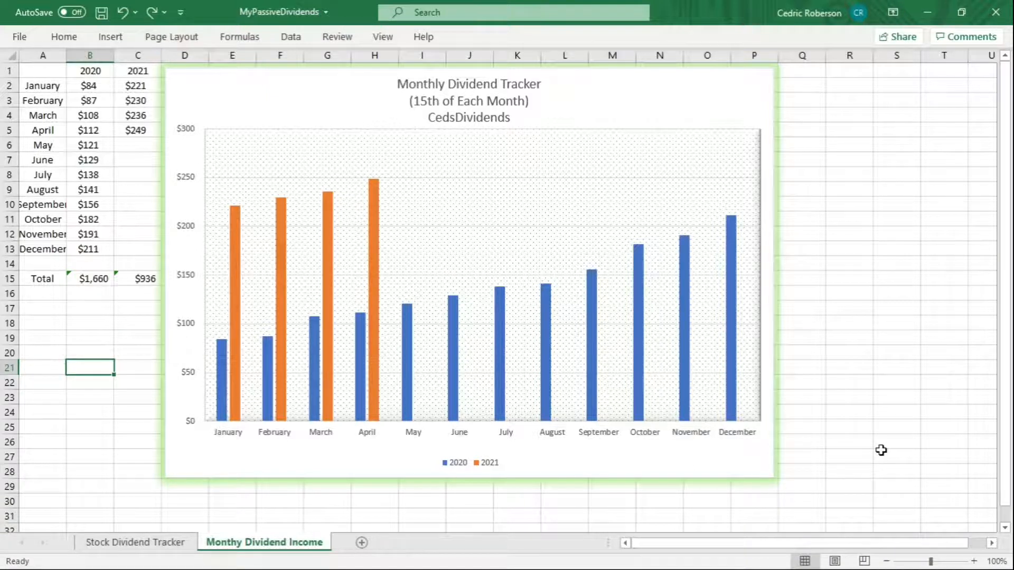
mouse_move(100, 453)
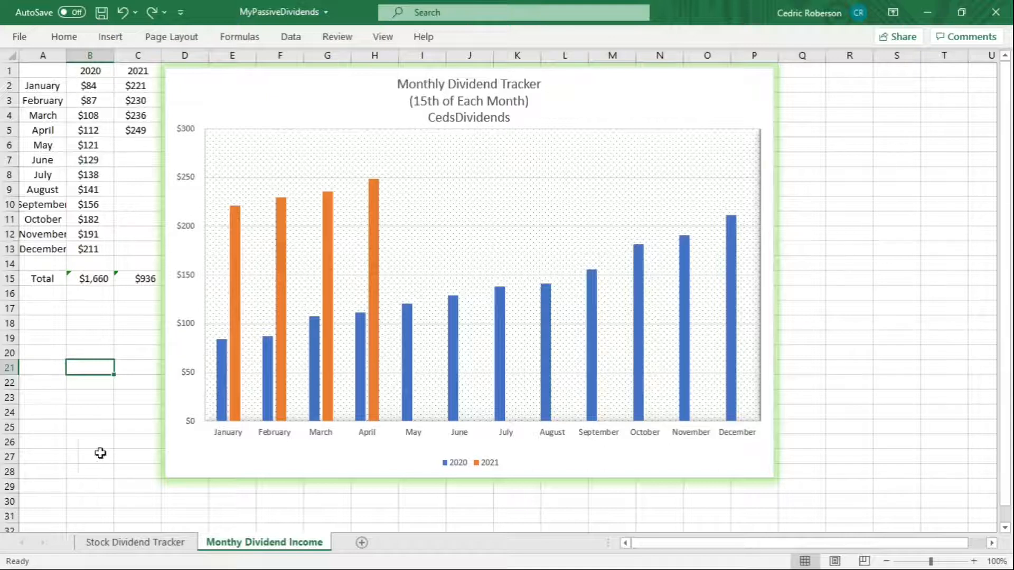
mouse_move(115, 335)
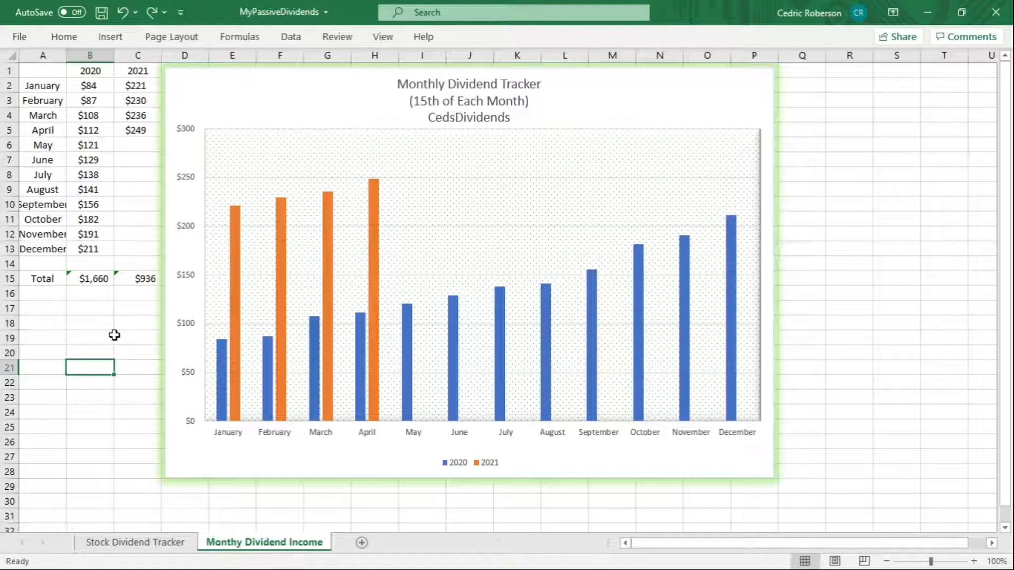
mouse_move(108, 333)
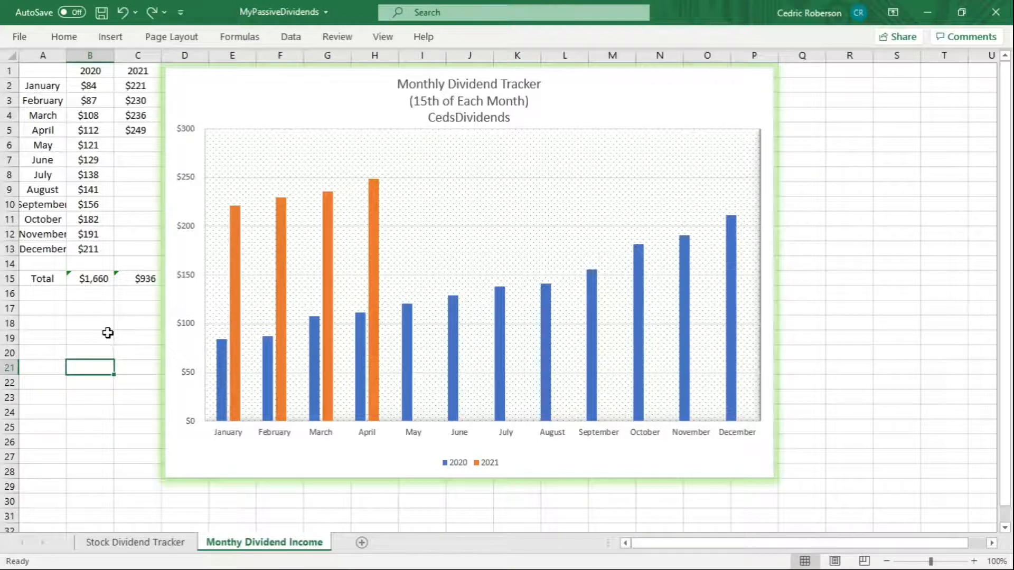